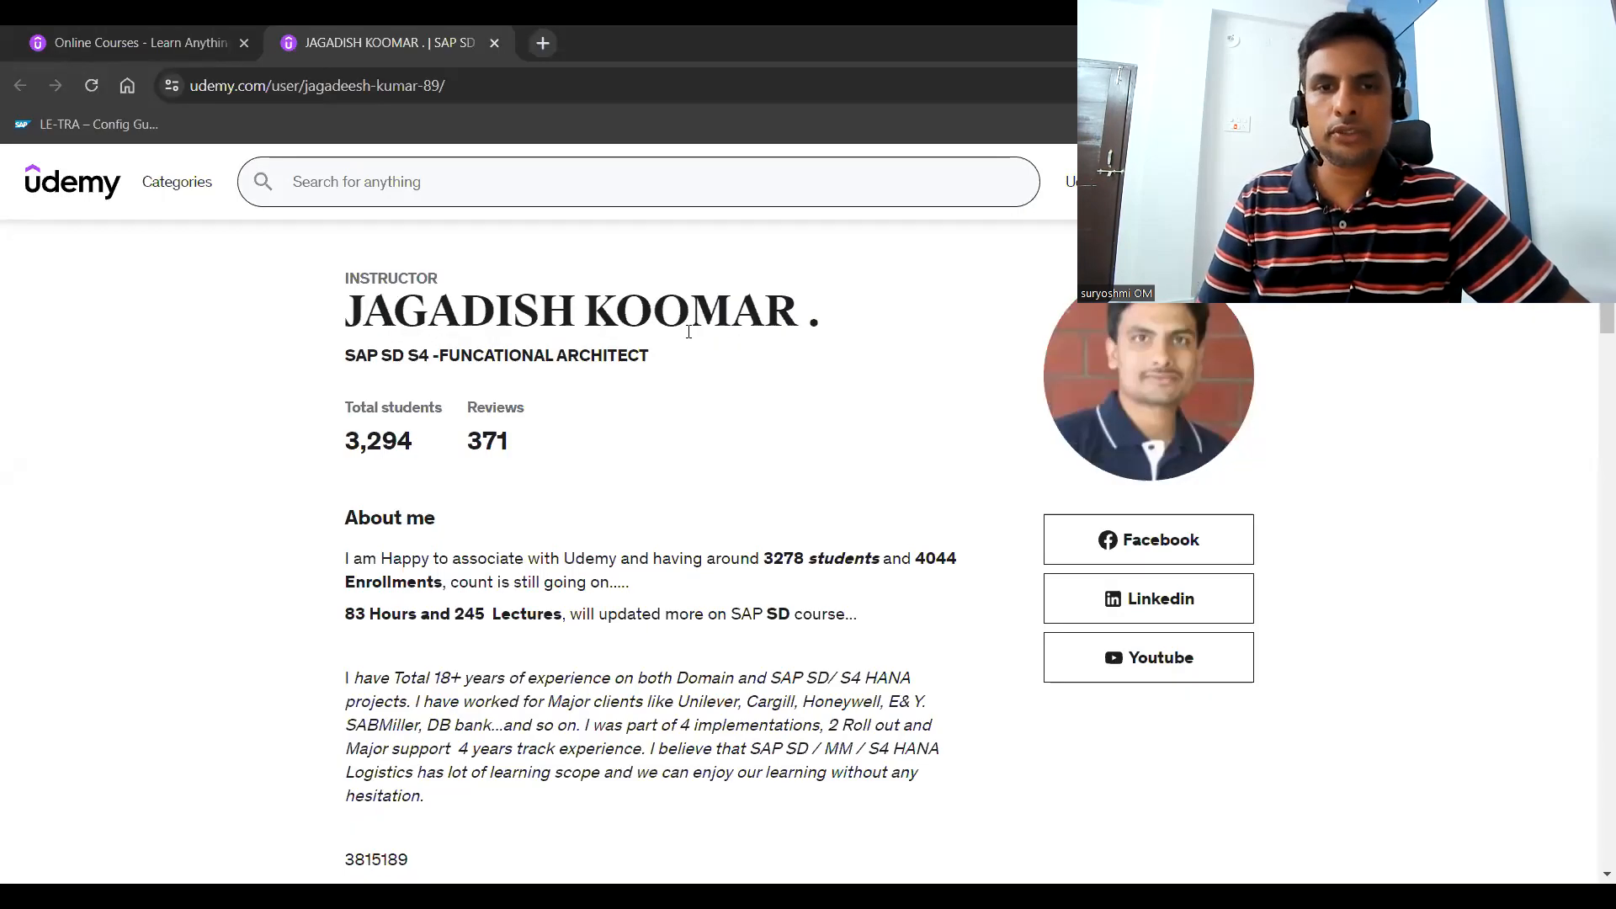
pyautogui.moveTo(481, 423)
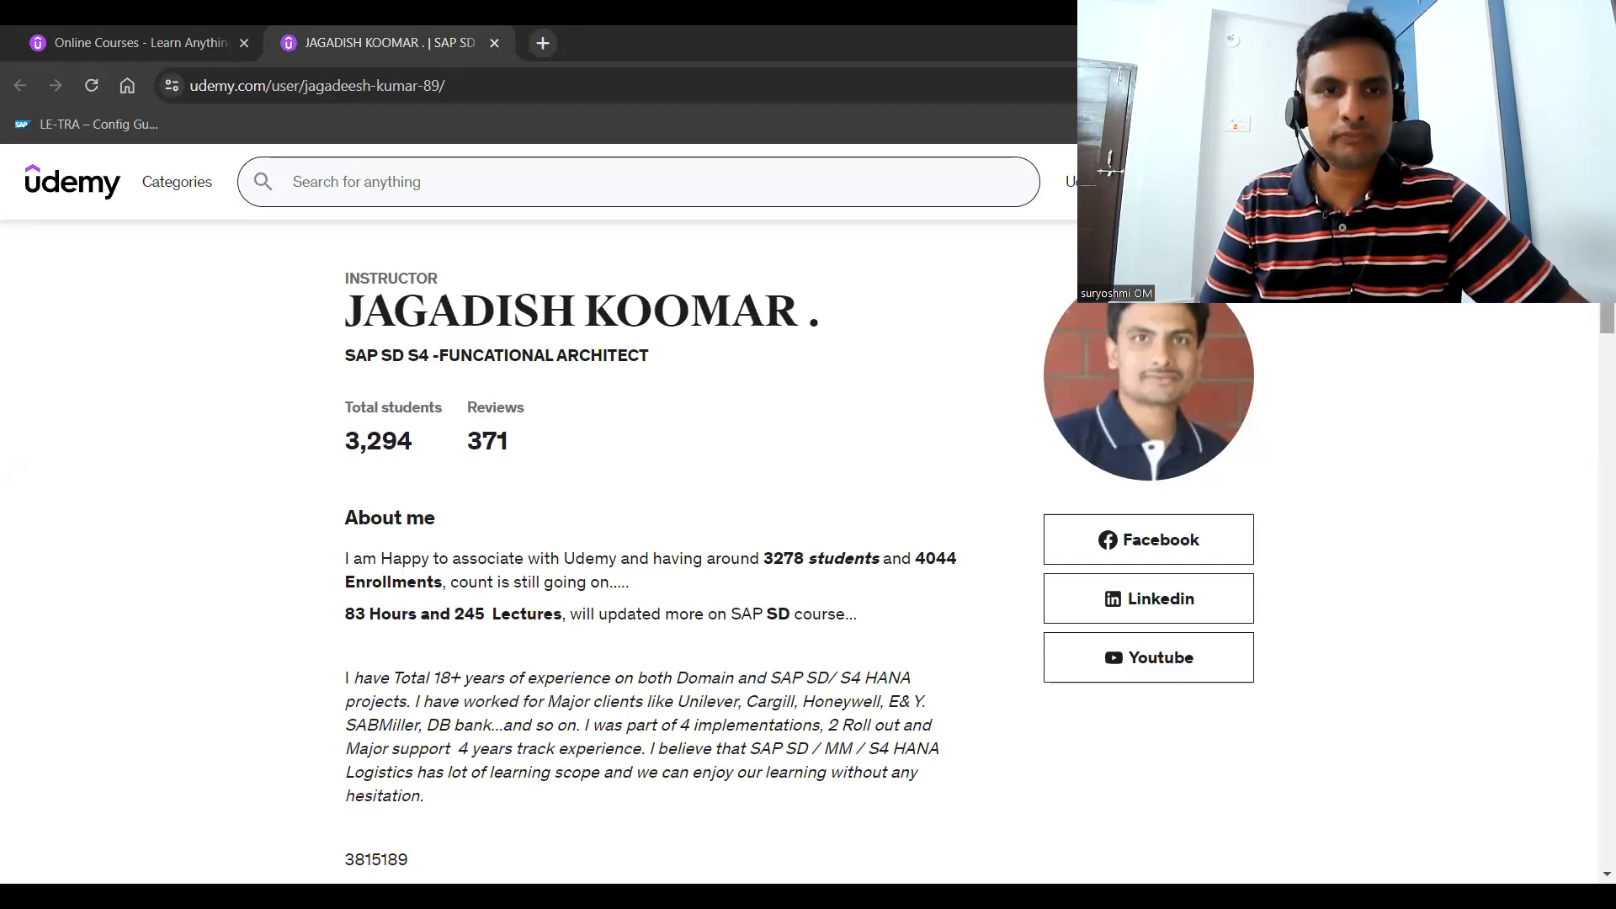
# Scroll the instructor profile past About me to the My courses (18) grid.
pyautogui.scroll(-3)
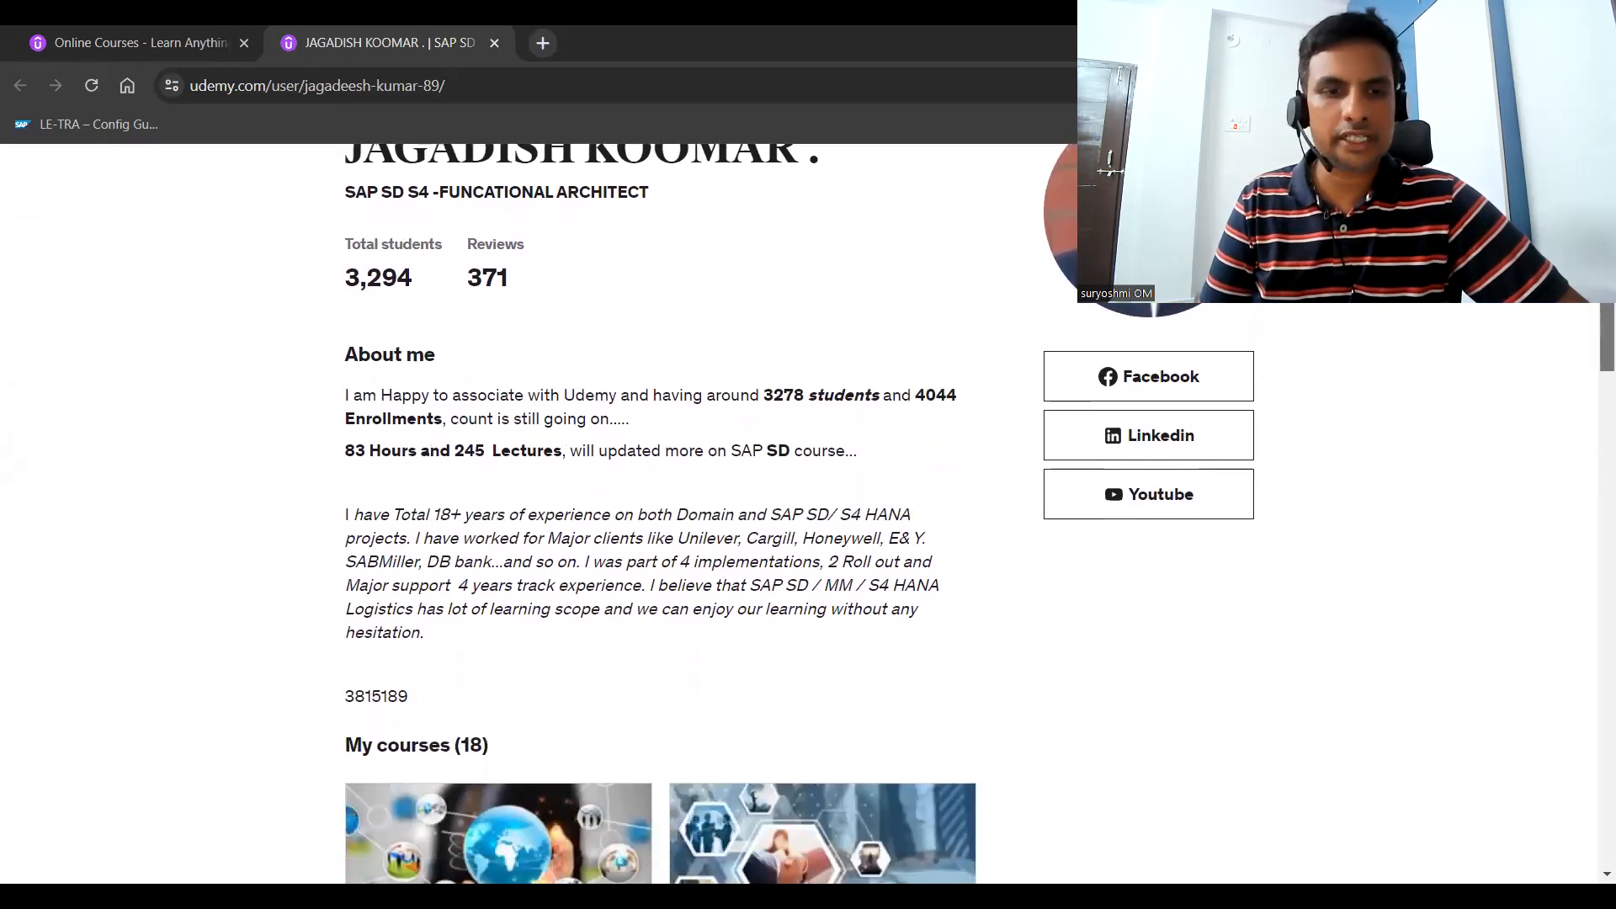
pyautogui.scroll(-3)
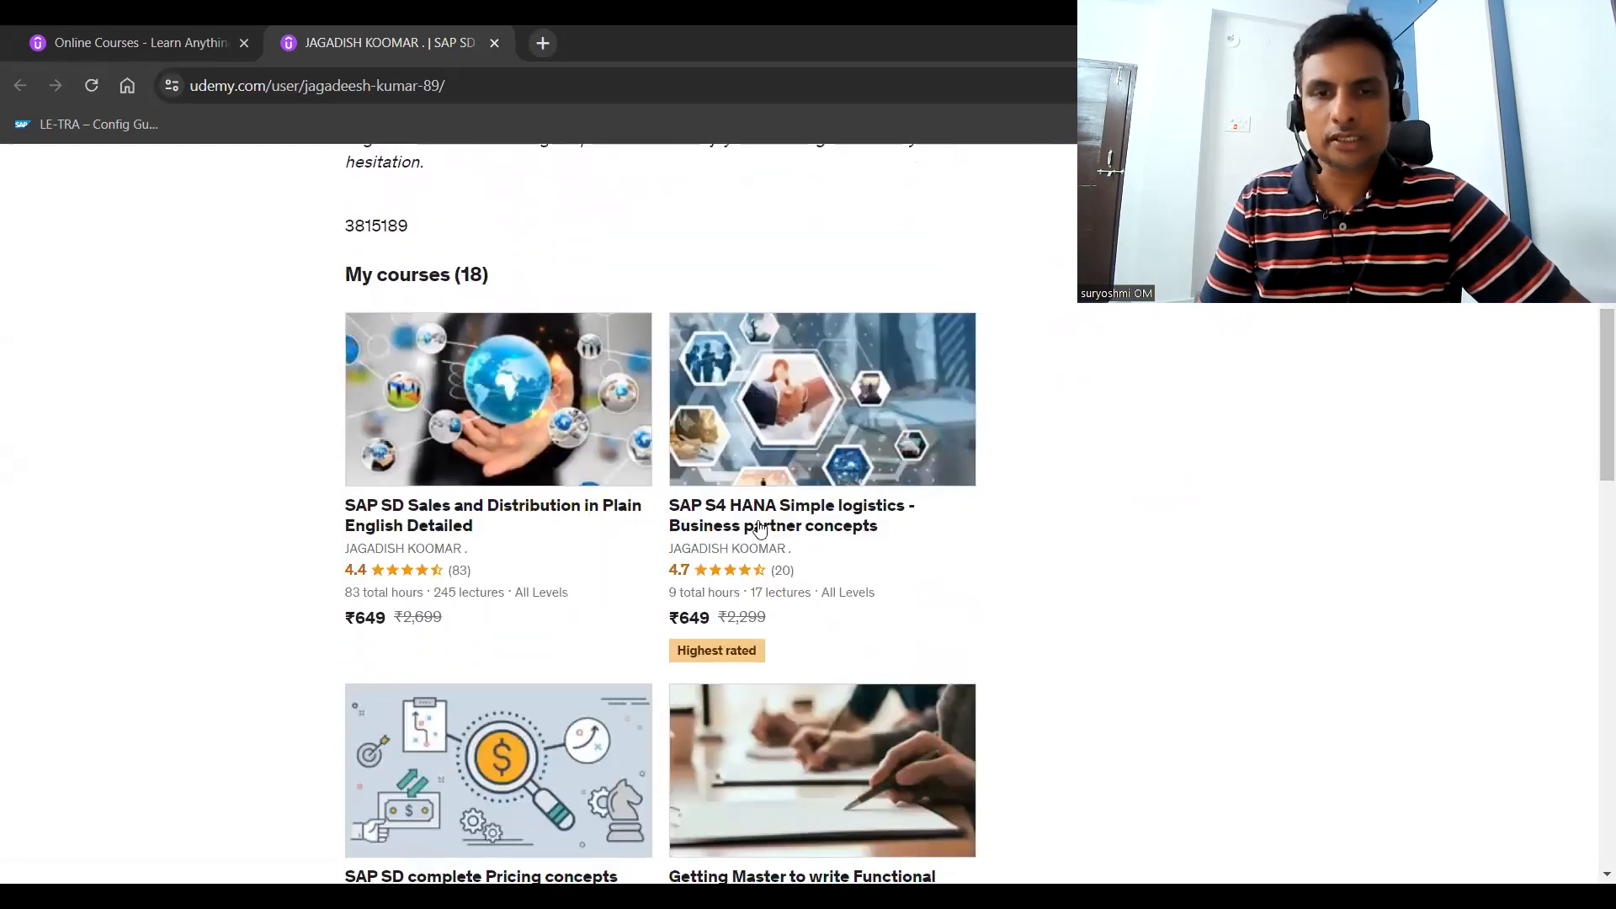
pyautogui.moveTo(814, 488)
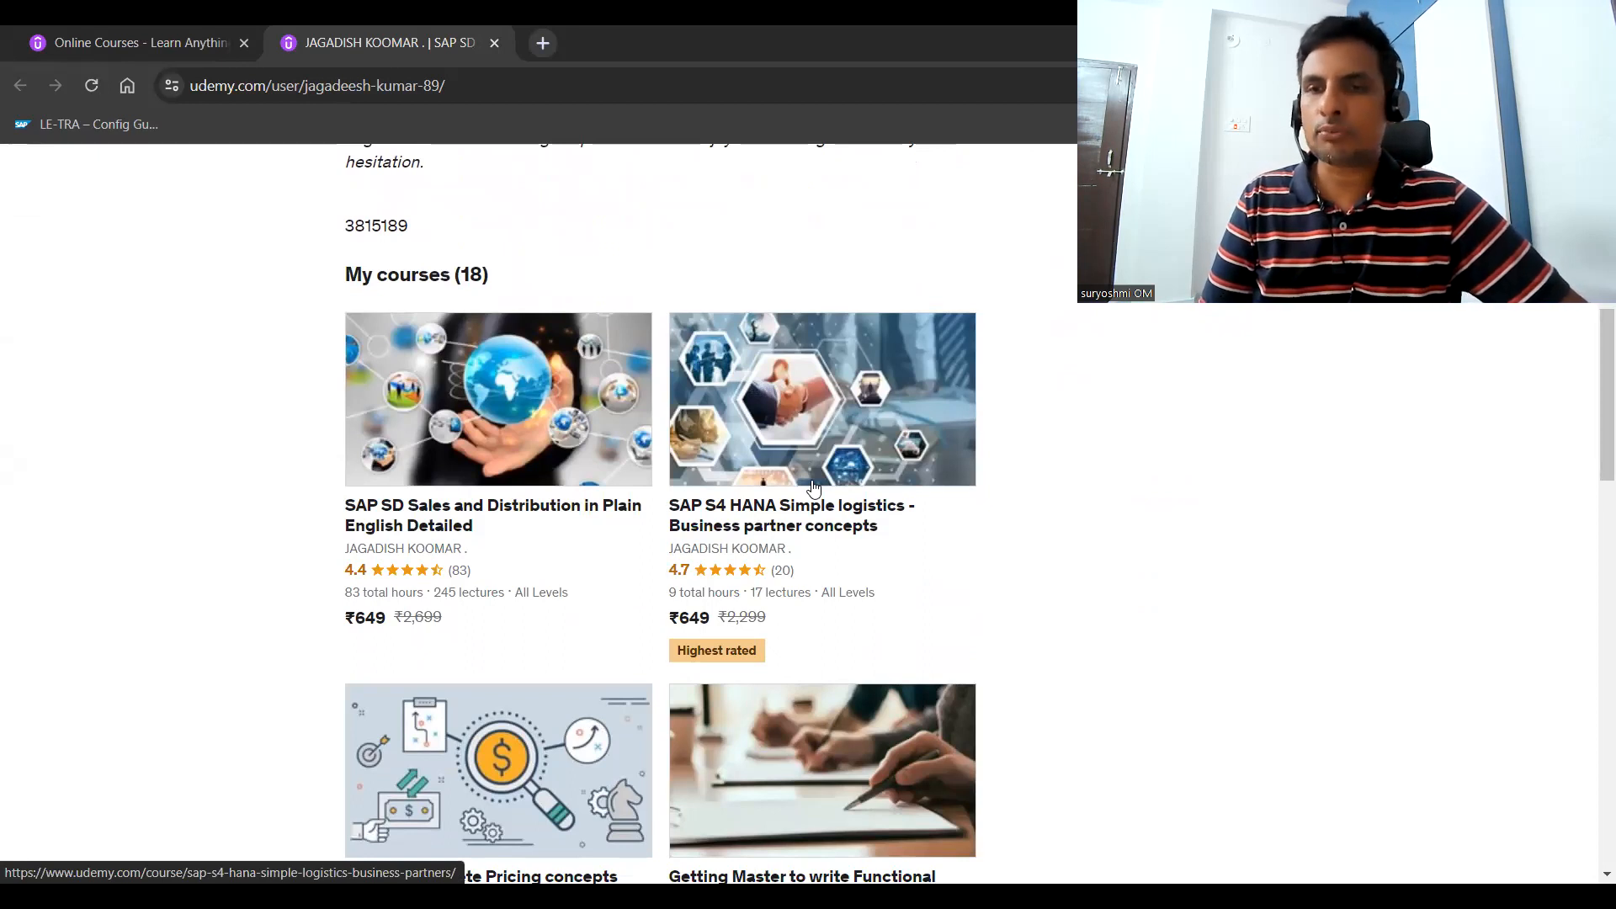
pyautogui.moveTo(778, 513)
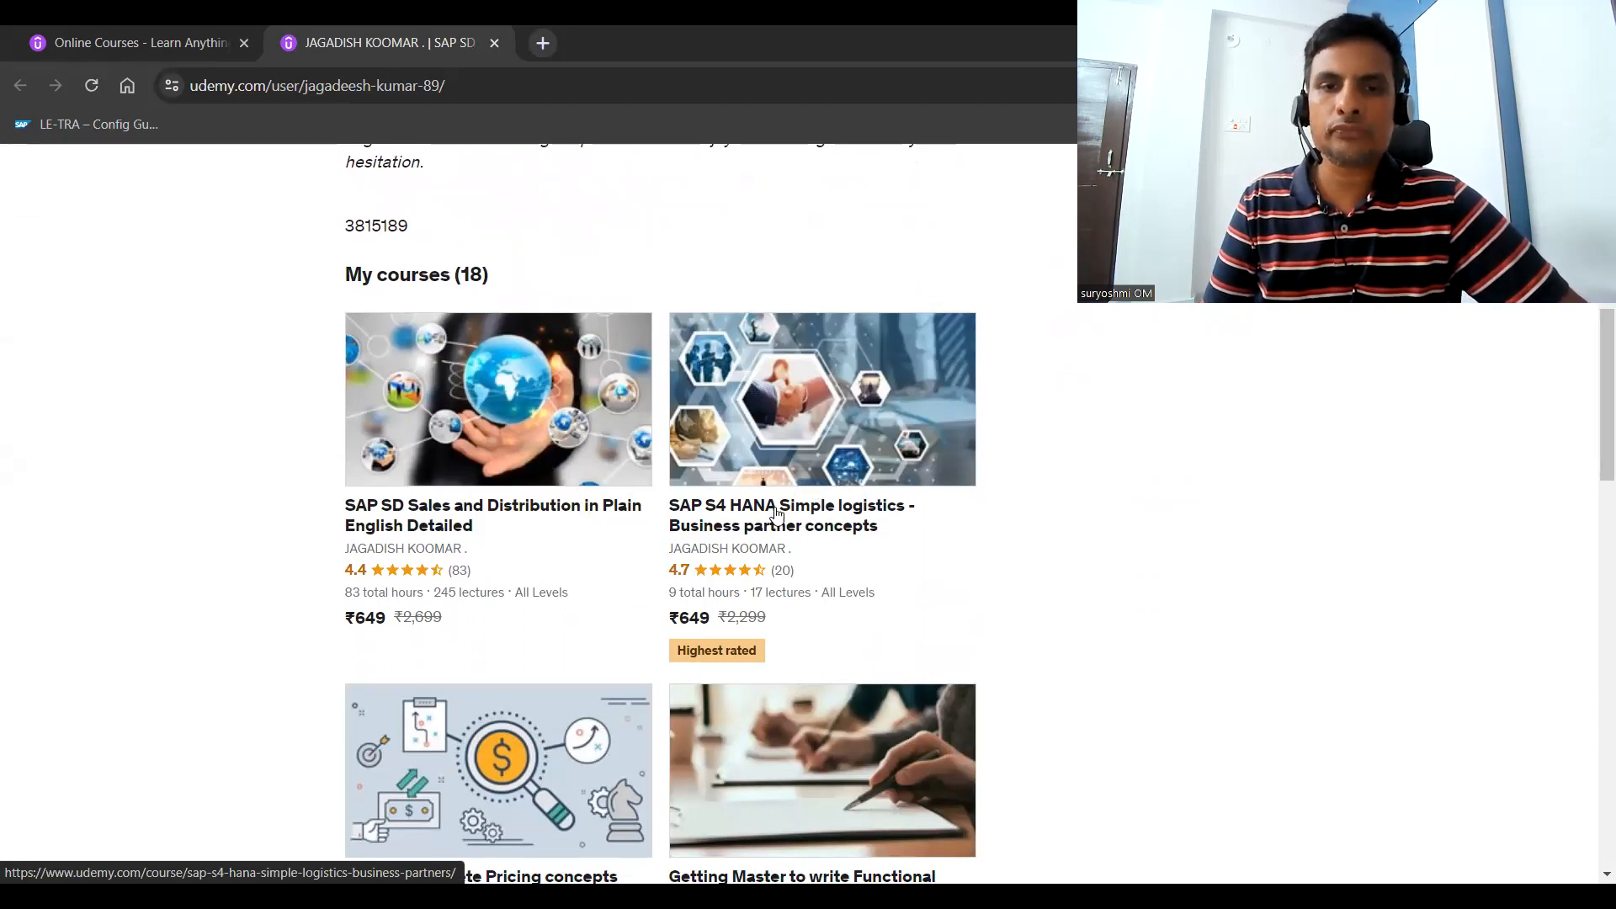
pyautogui.moveTo(318, 586)
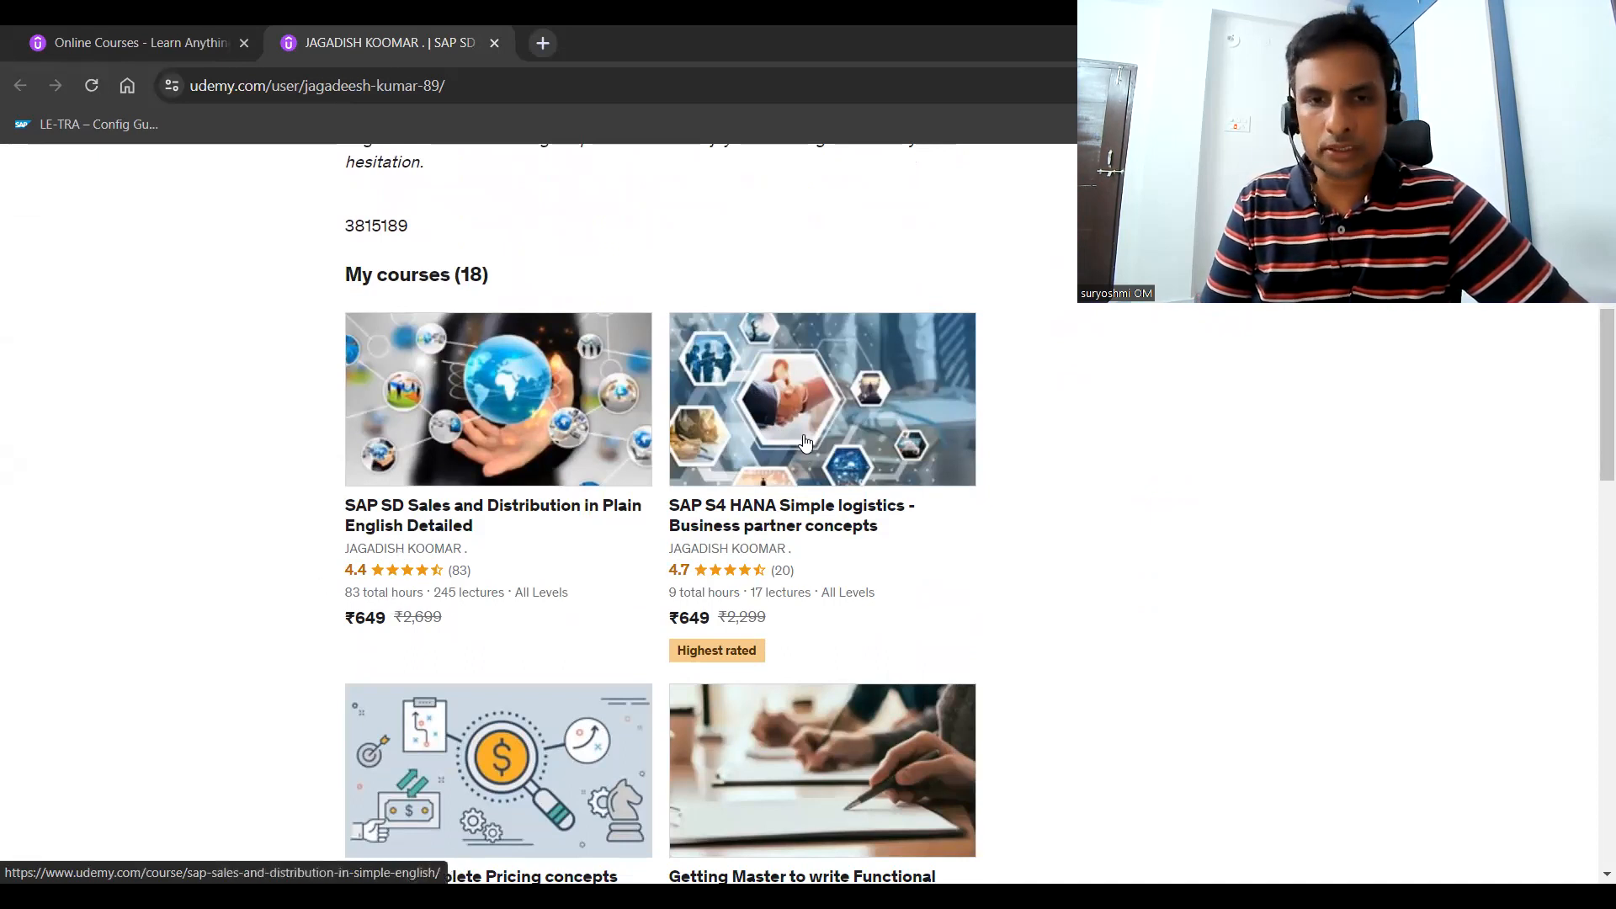
pyautogui.moveTo(777, 539)
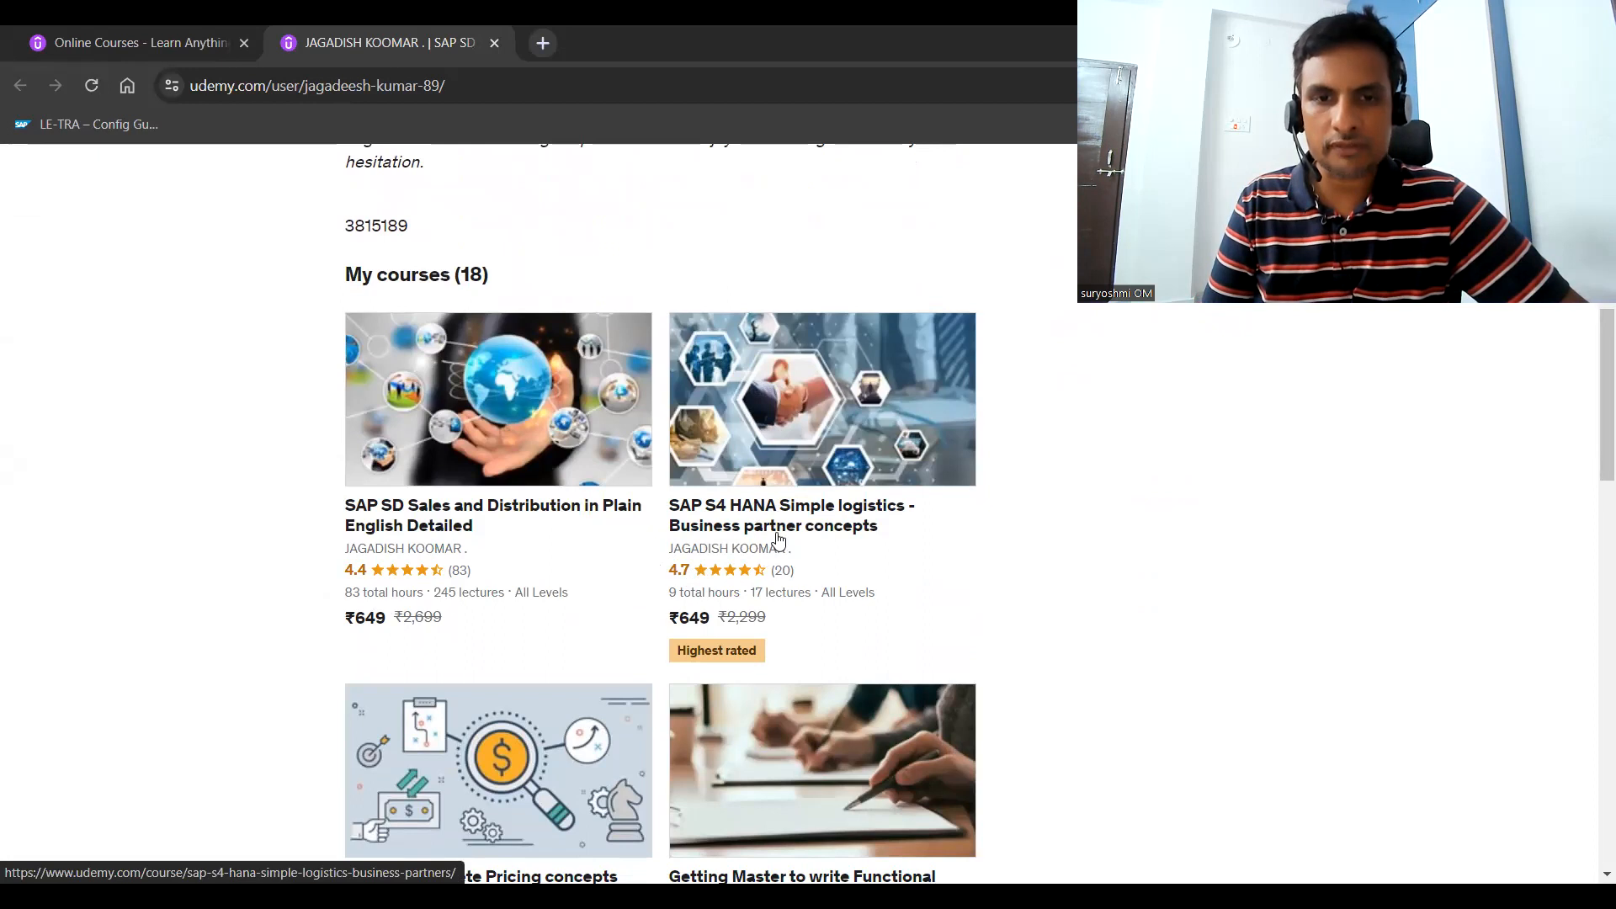
pyautogui.moveTo(889, 470)
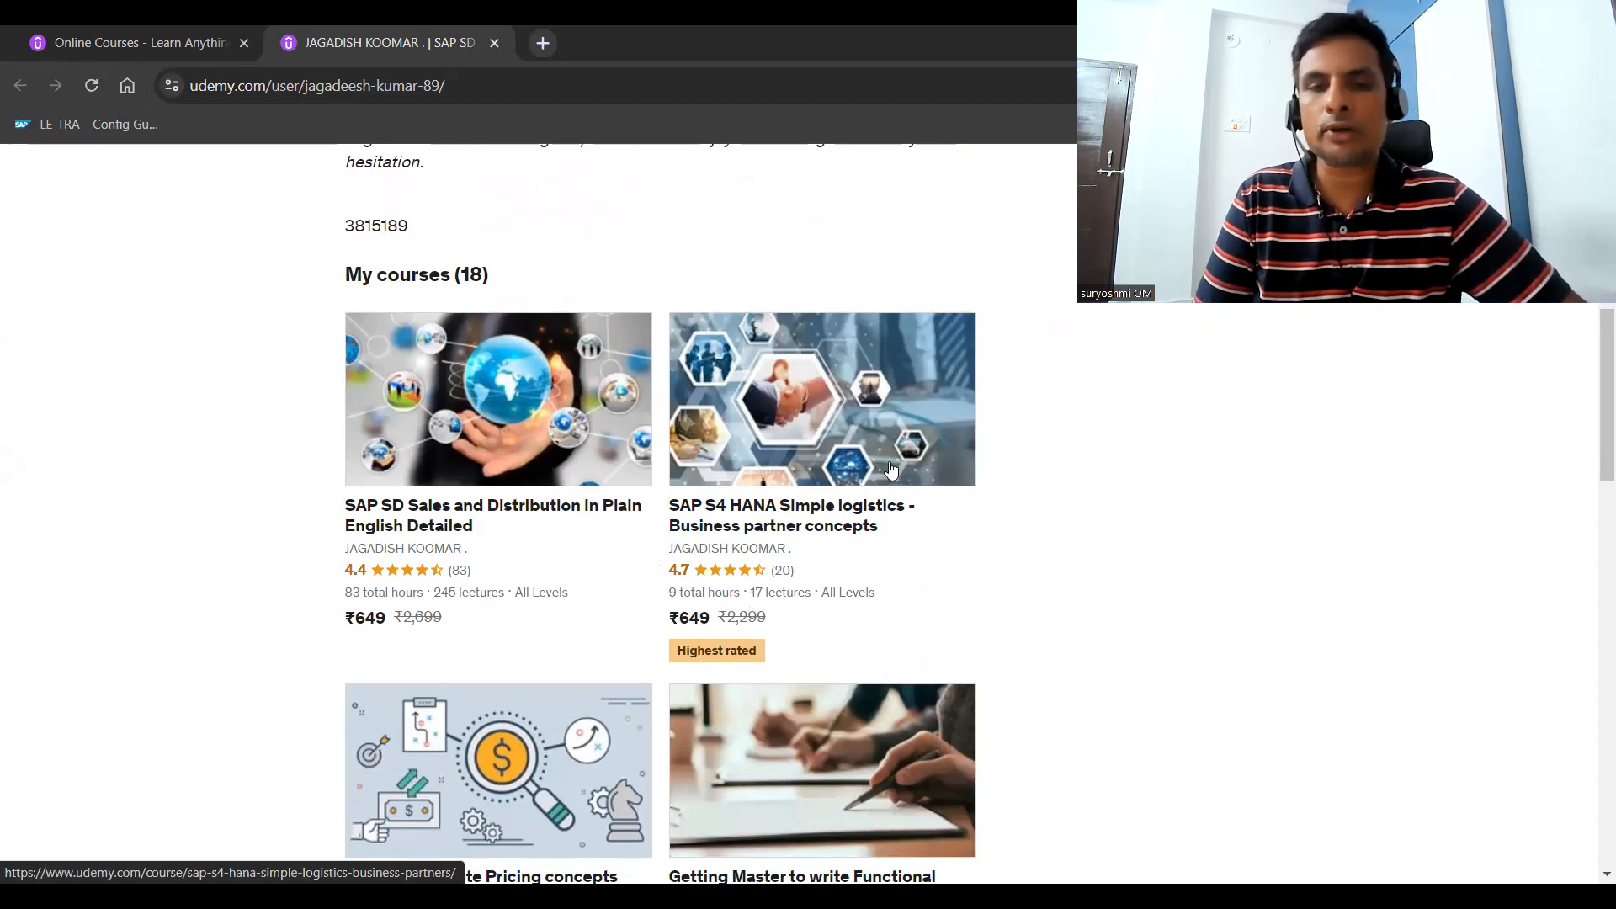
pyautogui.moveTo(825, 400)
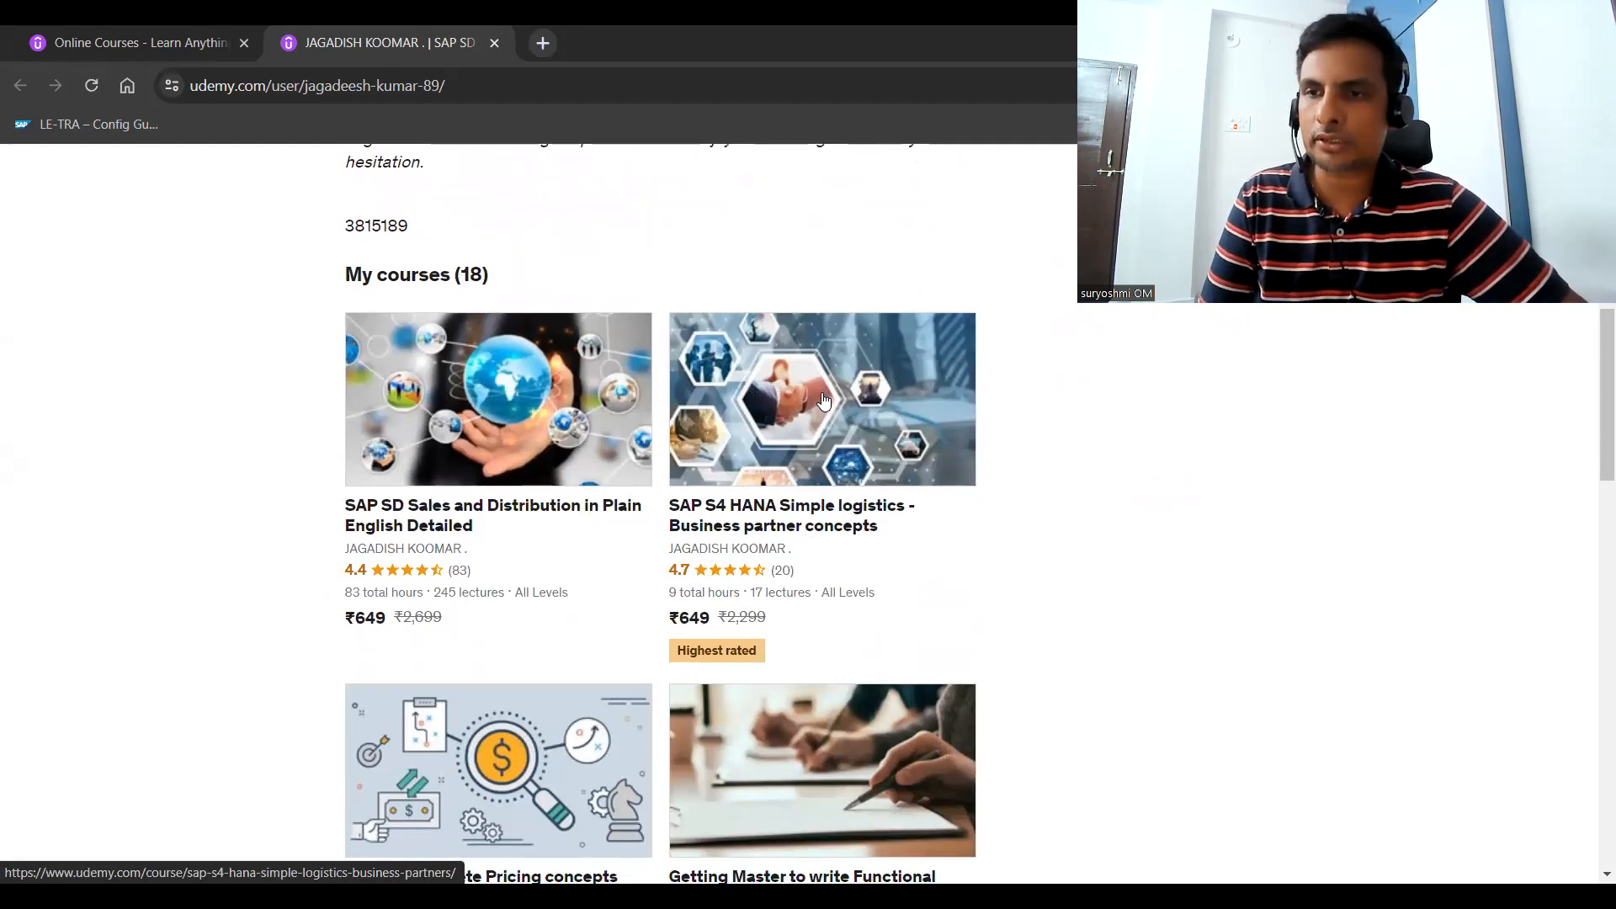
pyautogui.scroll(-3)
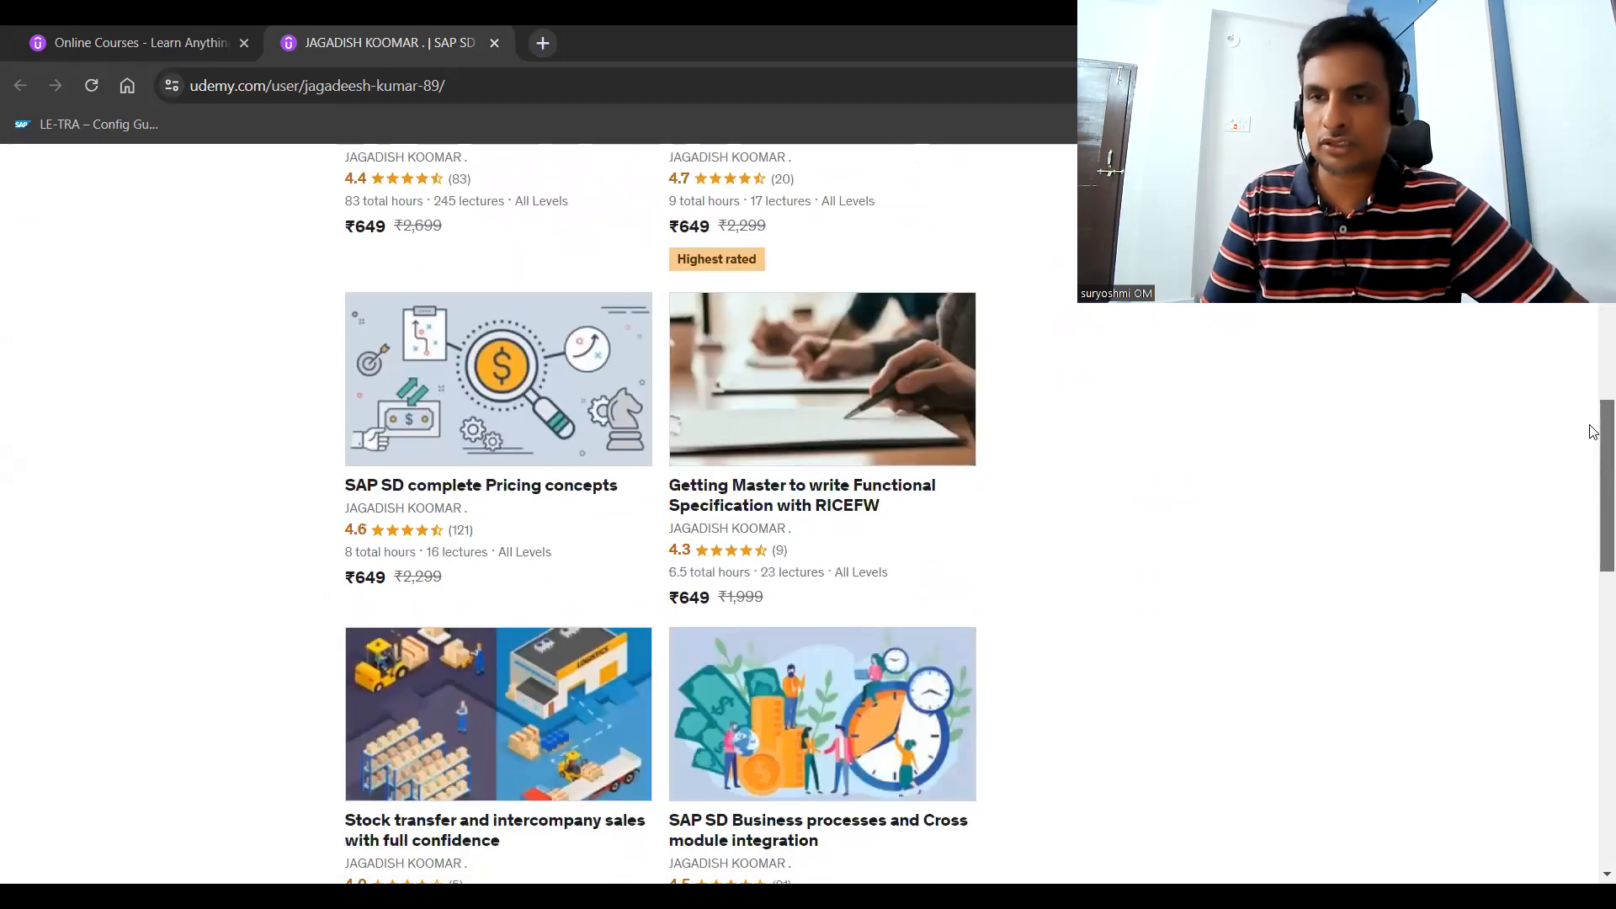
pyautogui.moveTo(1567, 440)
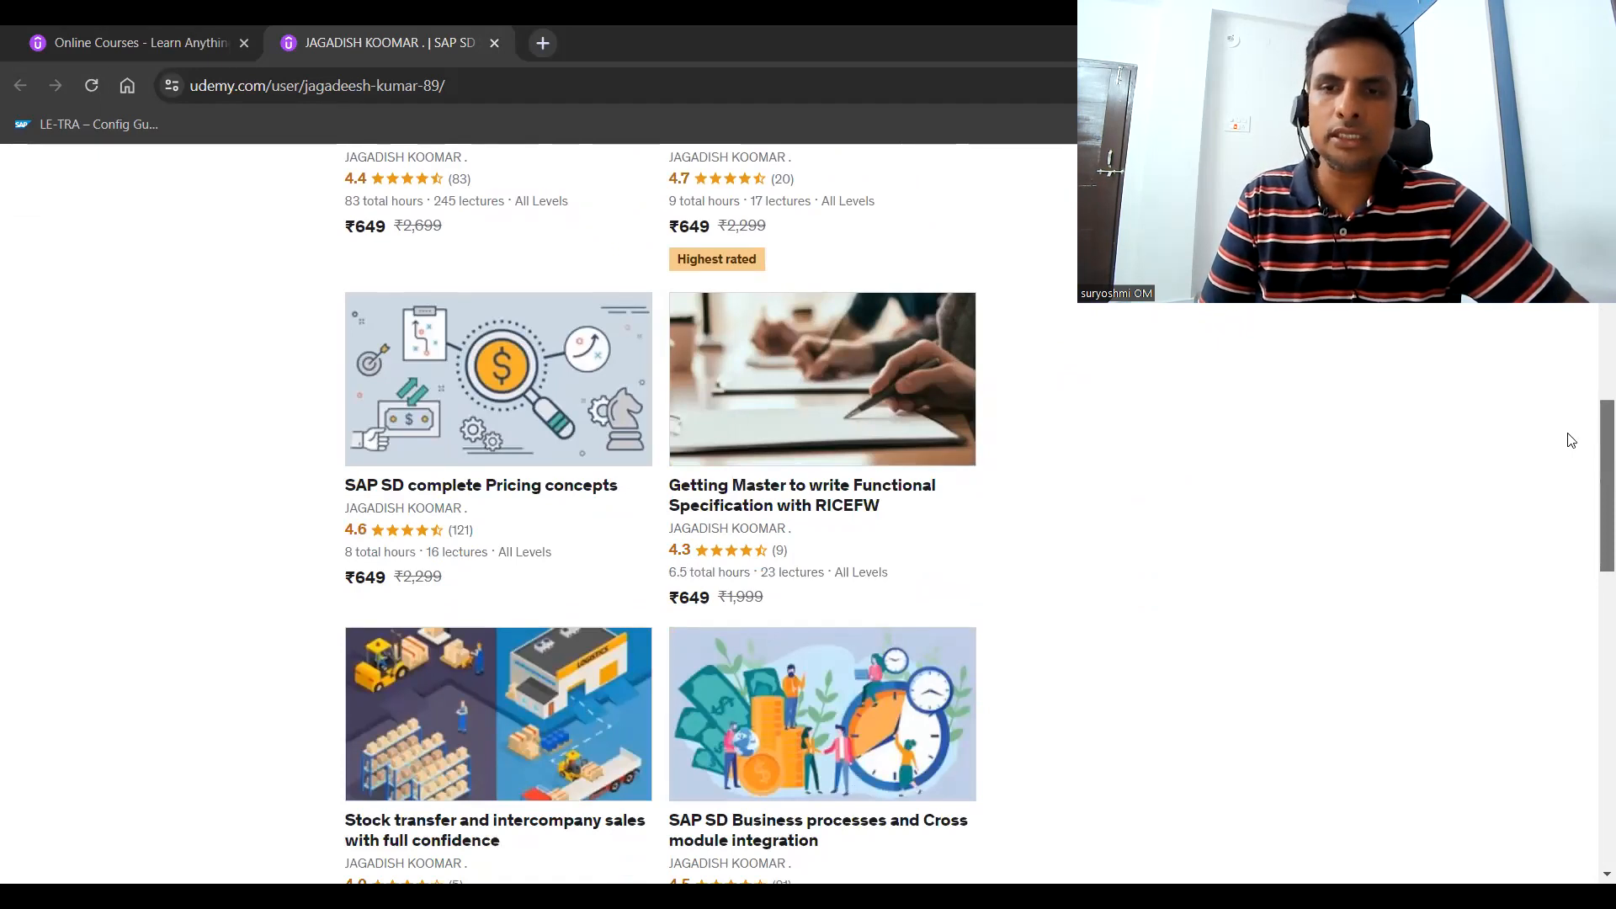
pyautogui.moveTo(869, 421)
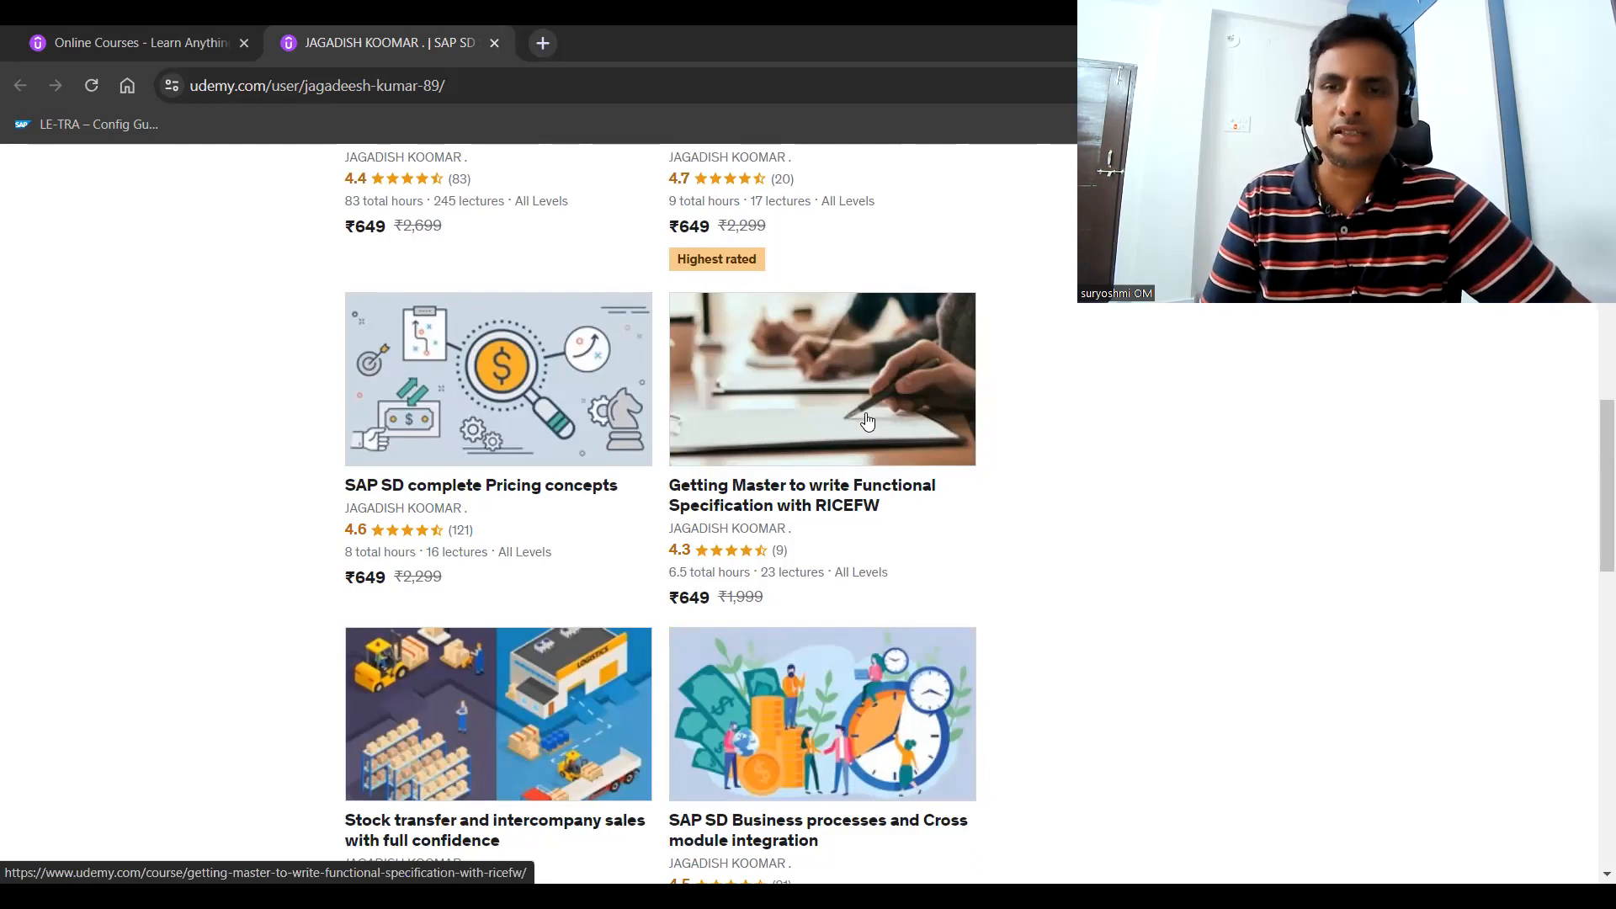
pyautogui.moveTo(854, 423)
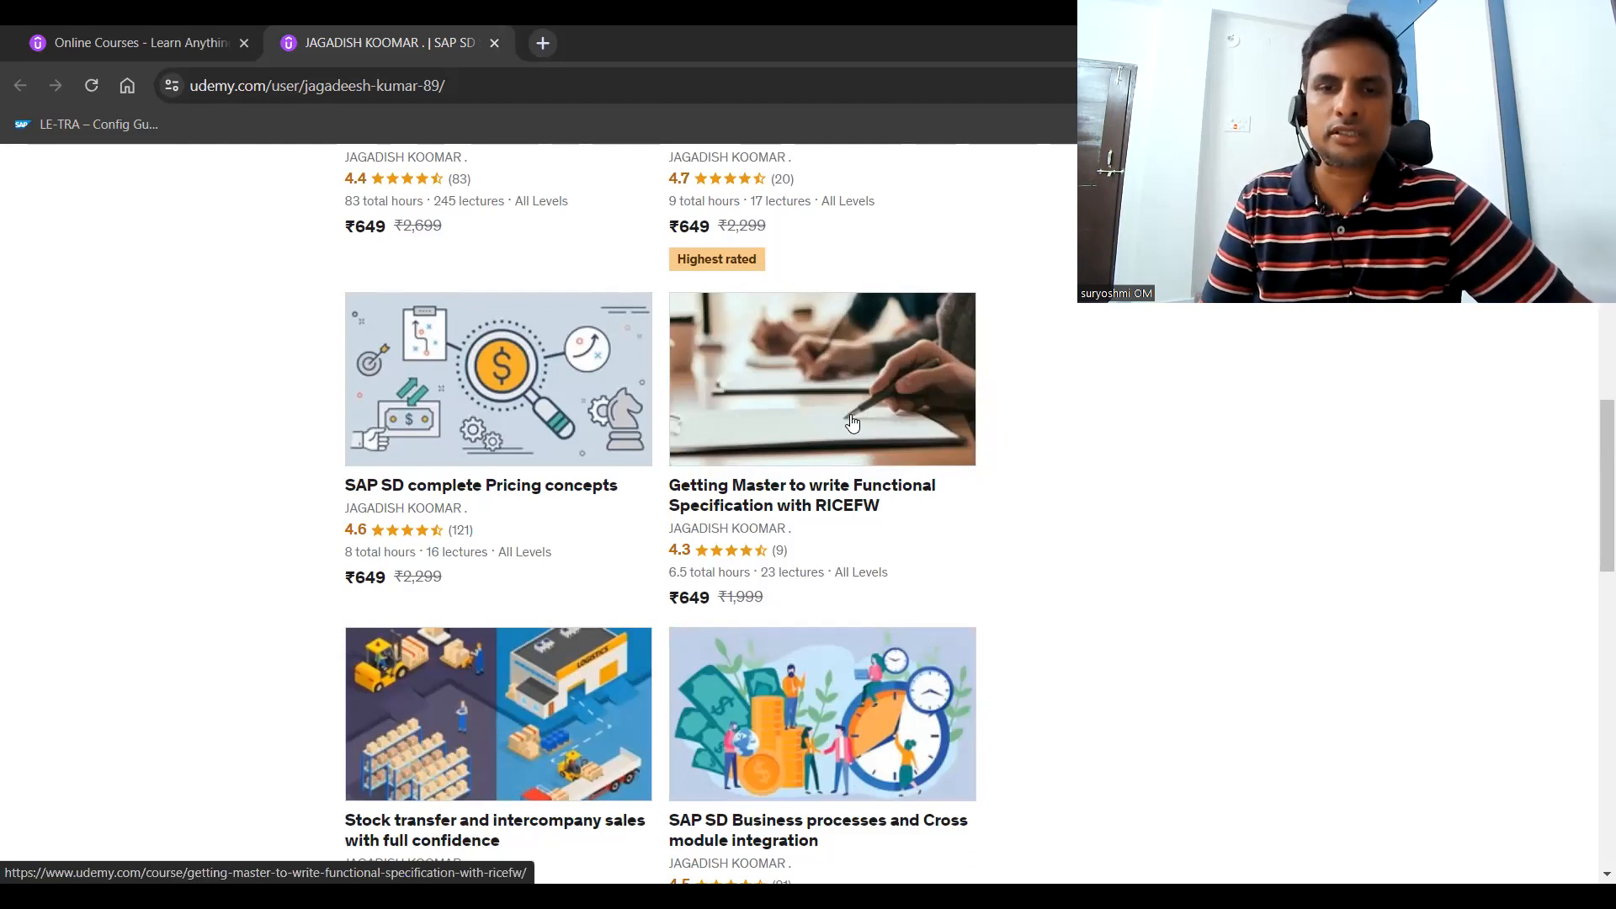
pyautogui.moveTo(818, 433)
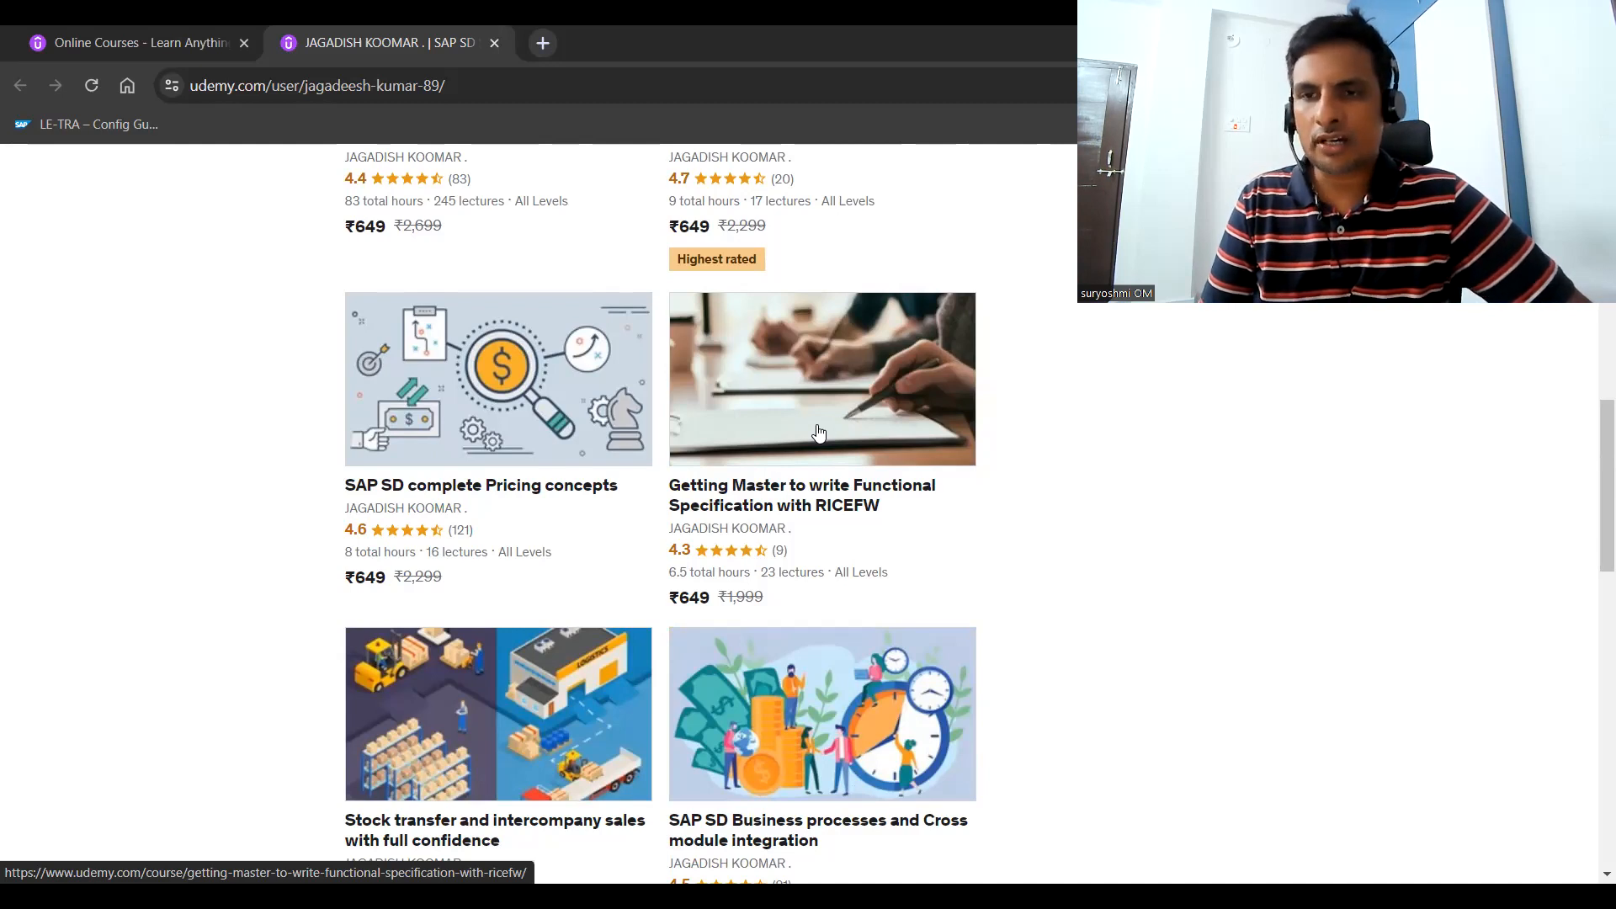
pyautogui.moveTo(845, 500)
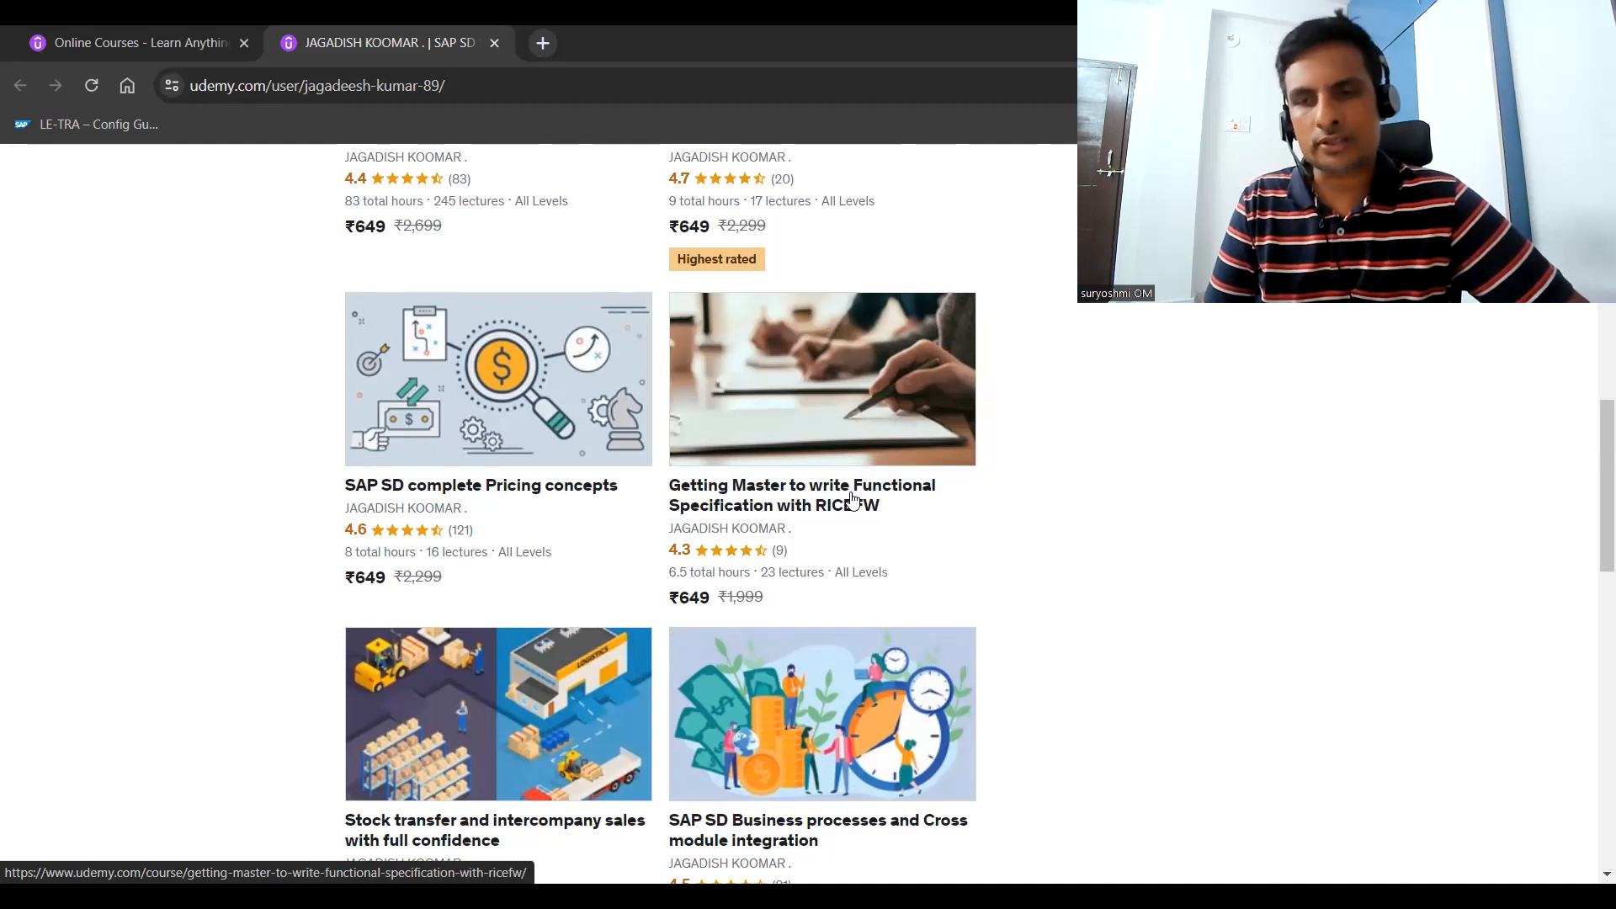
pyautogui.moveTo(741, 330)
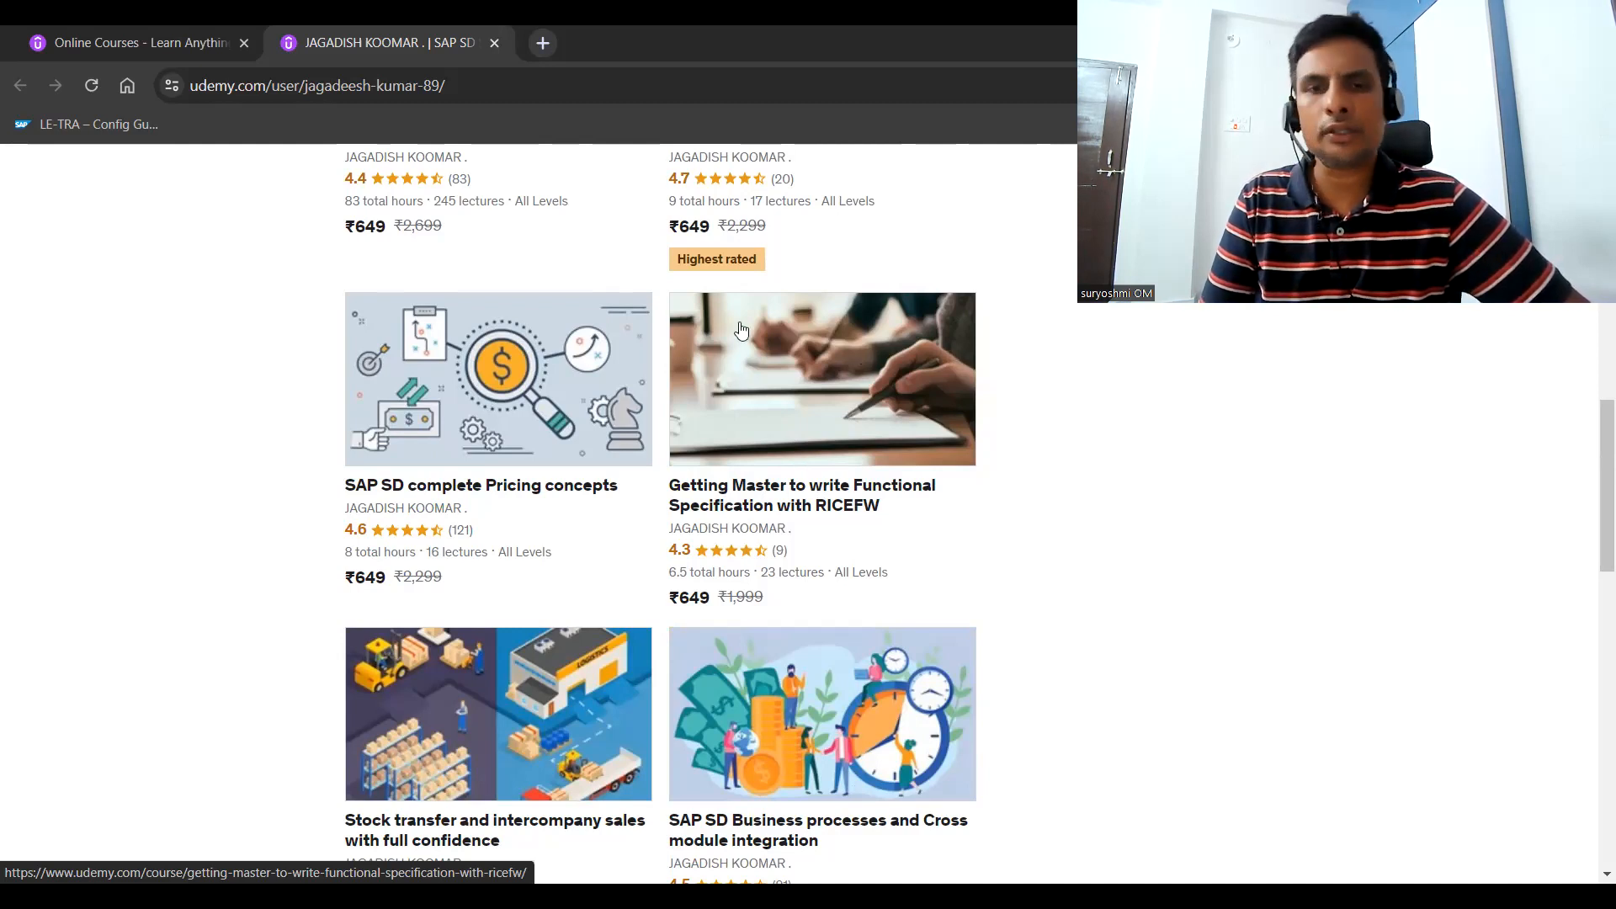
pyautogui.moveTo(791, 420)
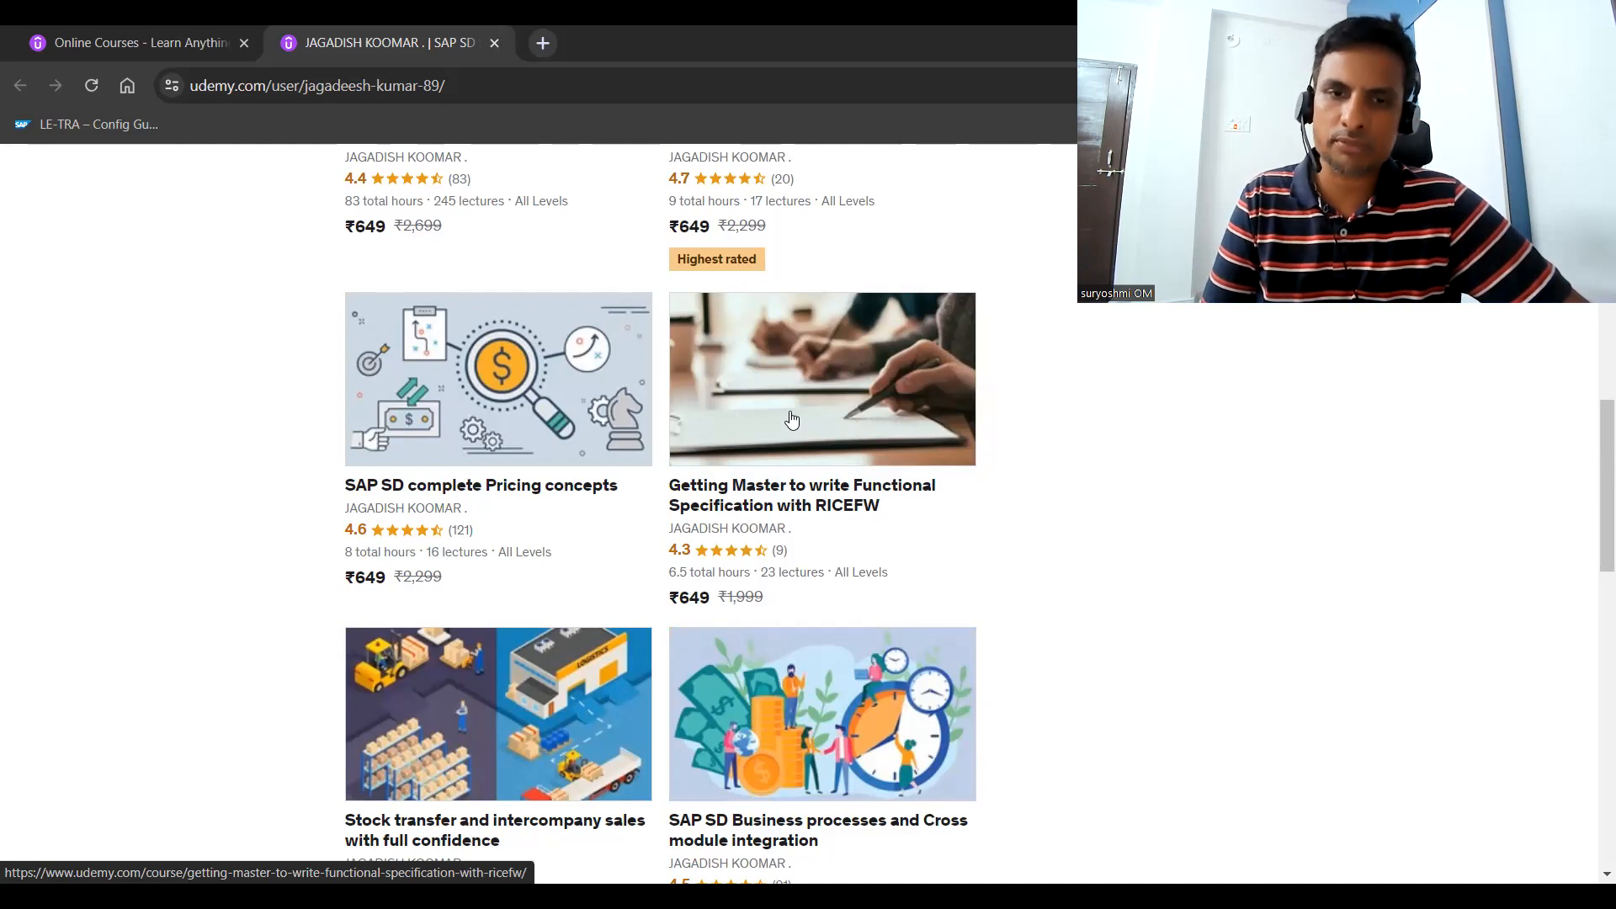
pyautogui.moveTo(613, 428)
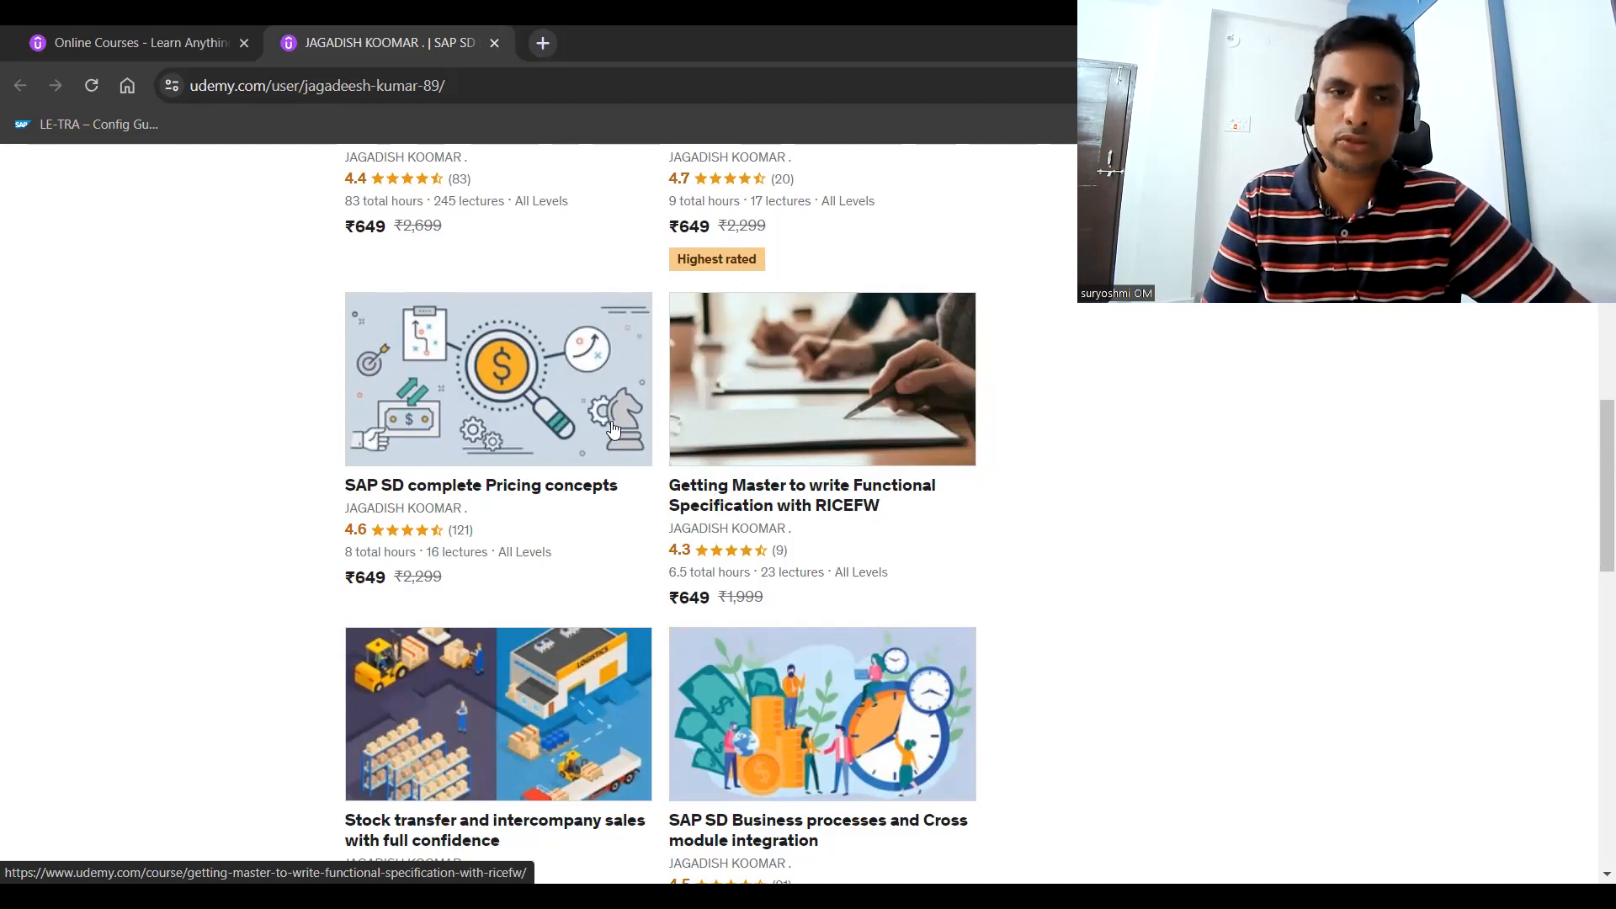
pyautogui.moveTo(461, 401)
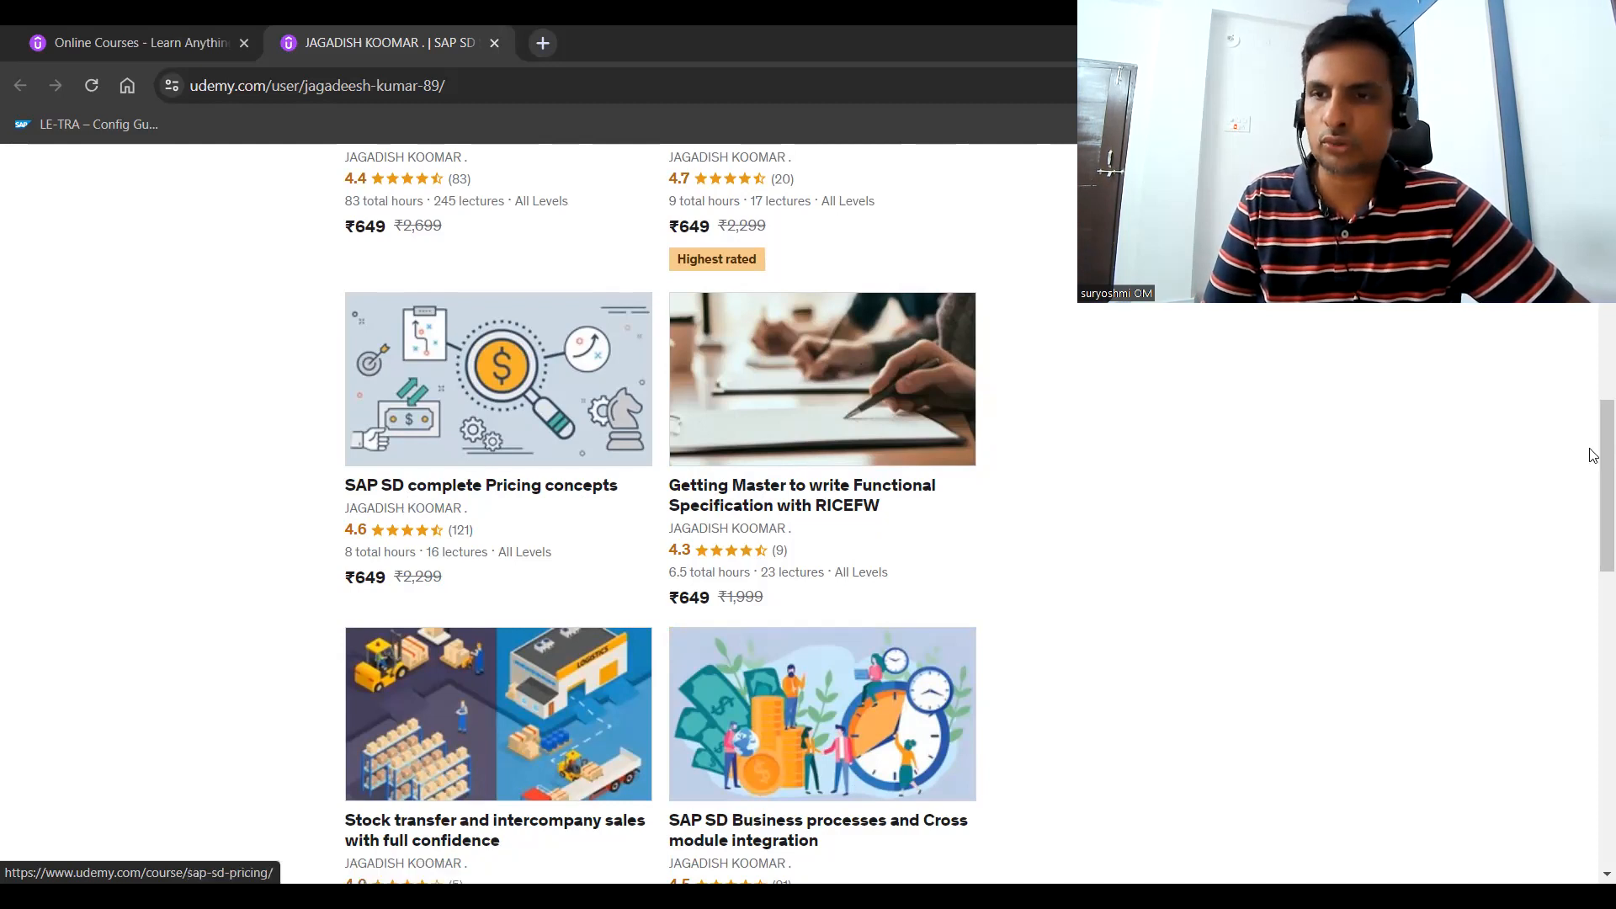
pyautogui.scroll(-3)
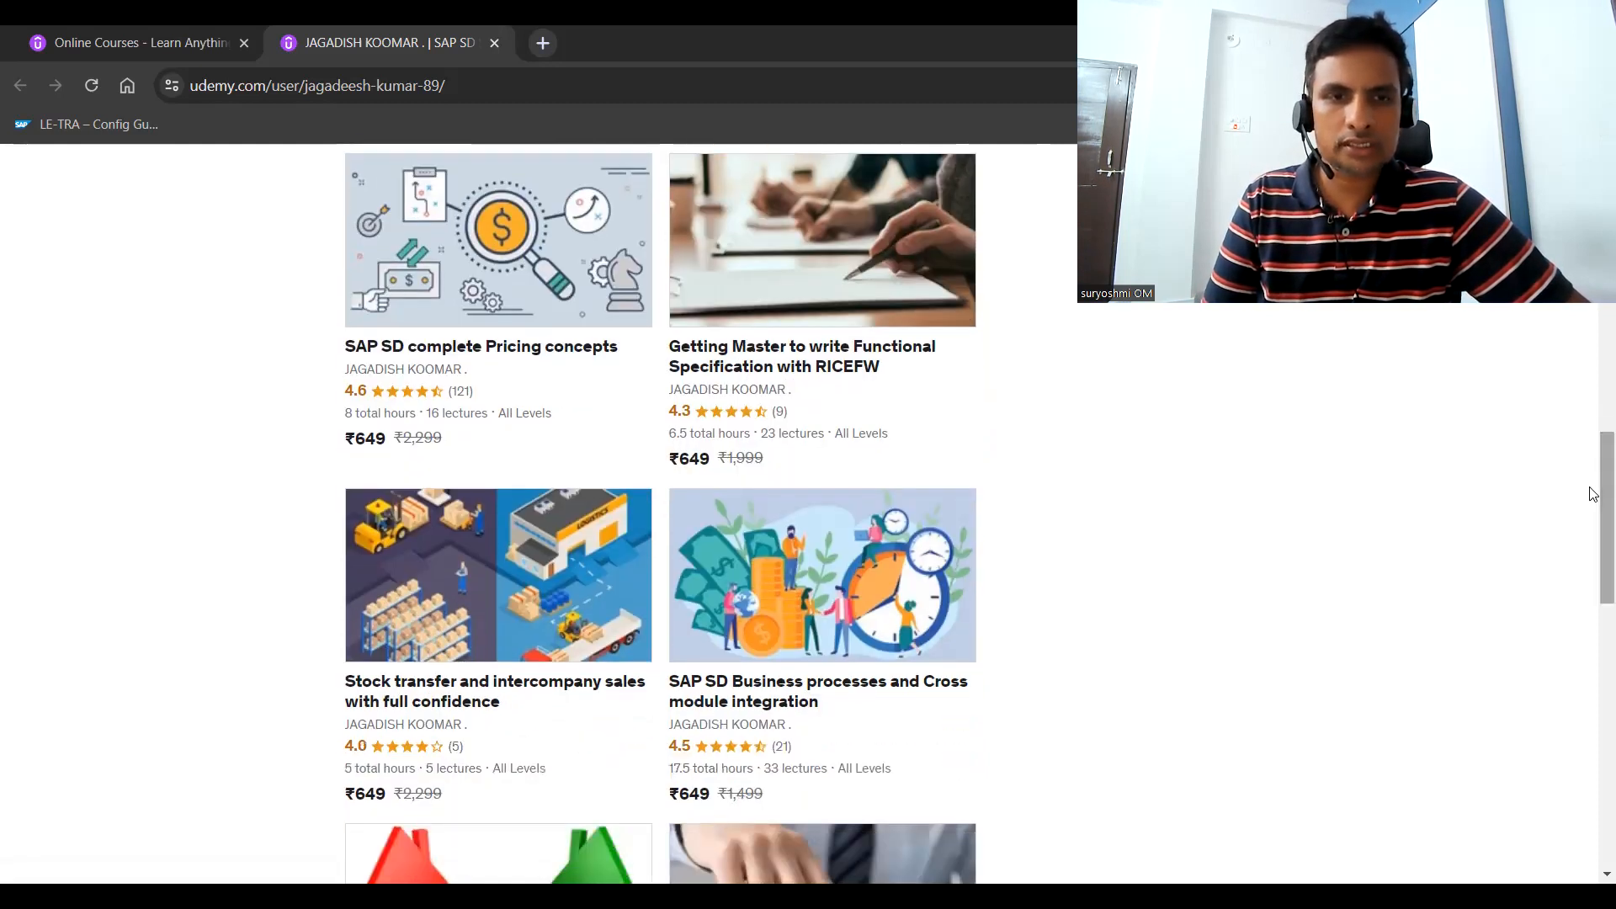
pyautogui.moveTo(1592, 418)
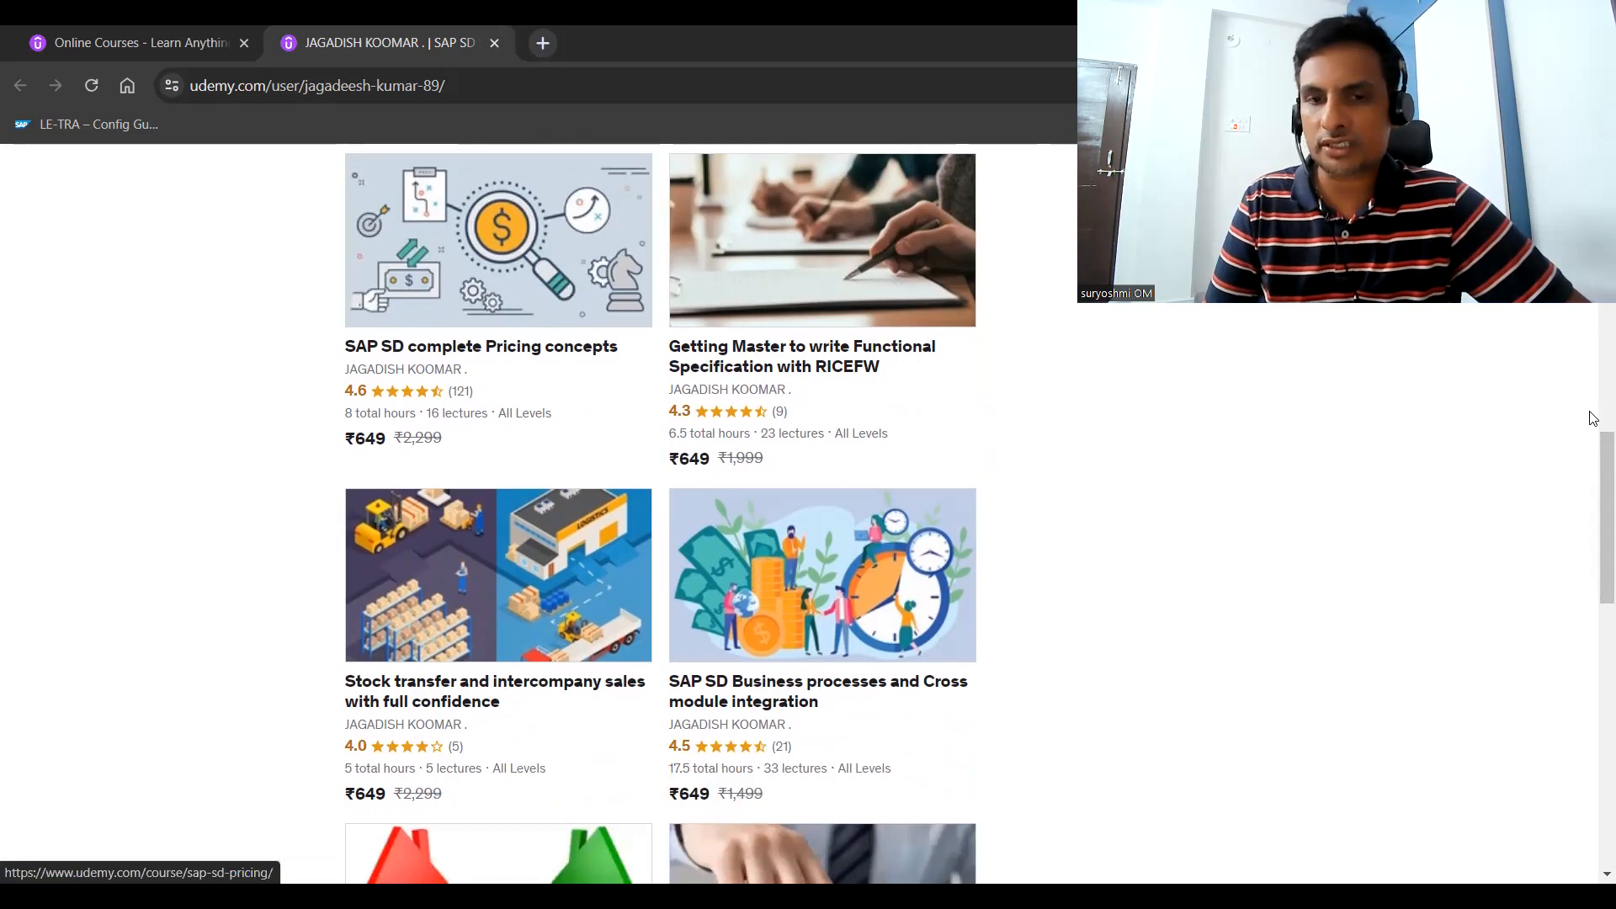
pyautogui.scroll(-3)
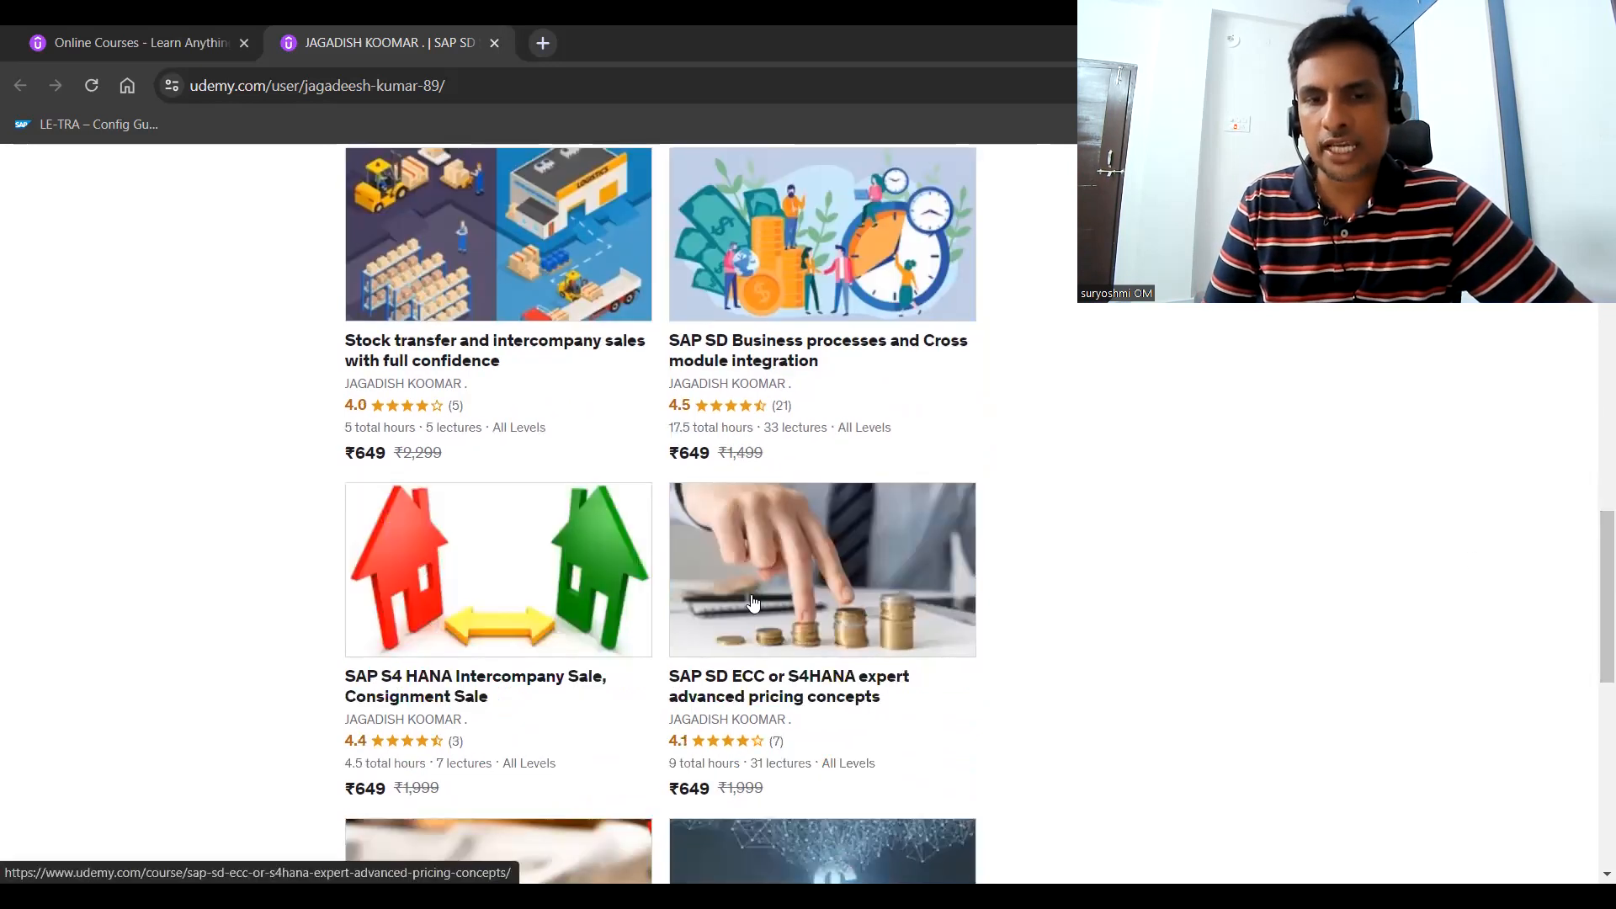
pyautogui.moveTo(727, 706)
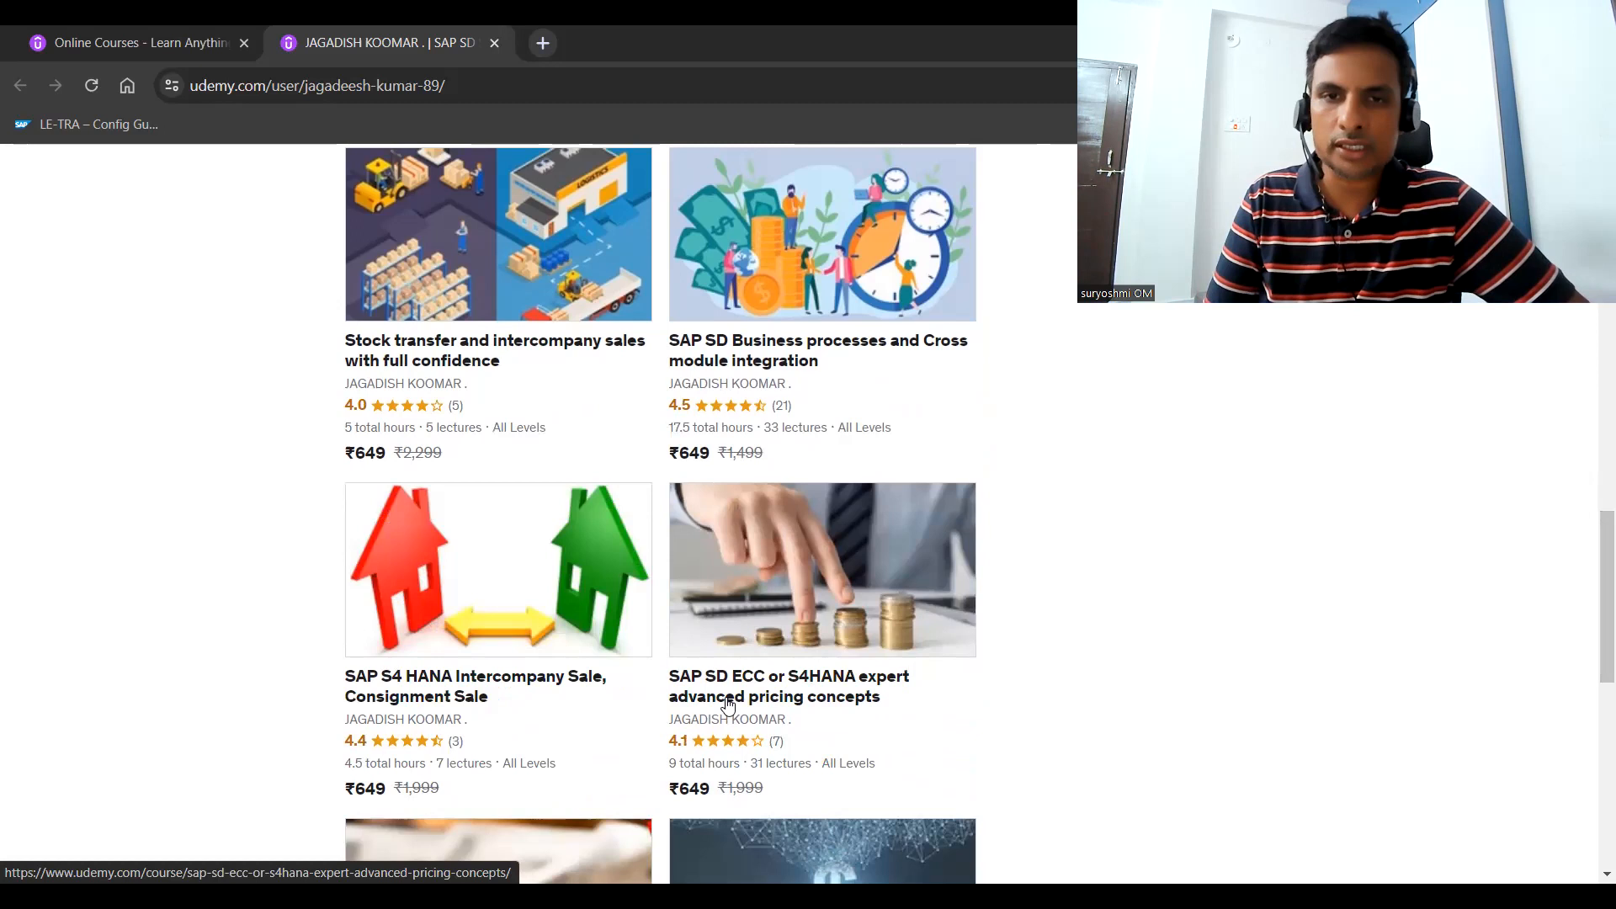
pyautogui.scroll(-3)
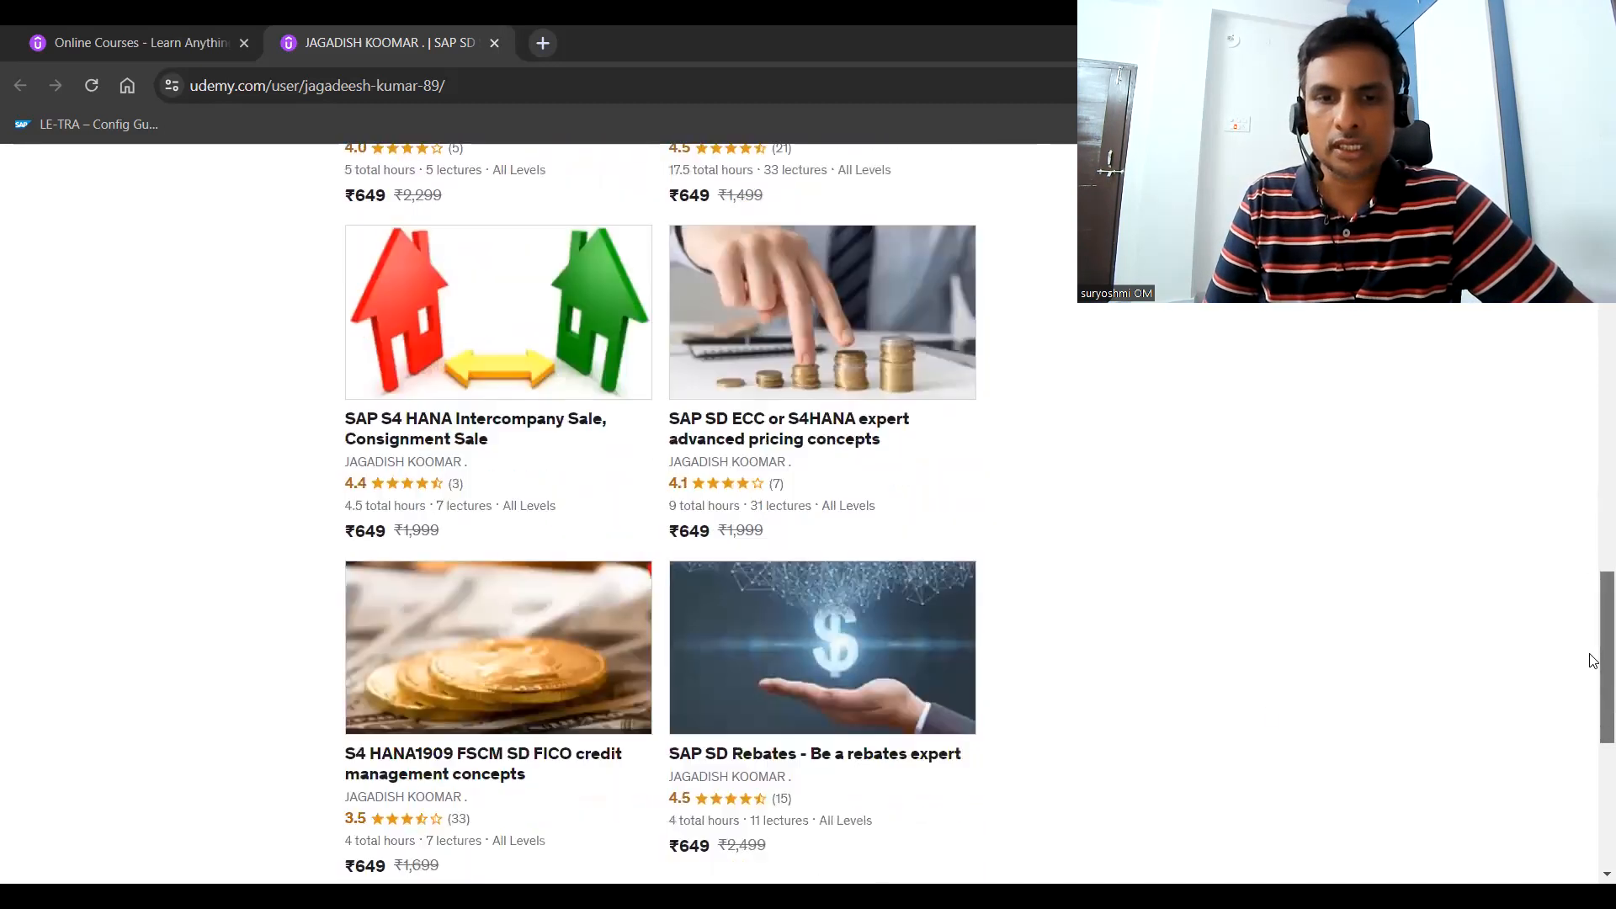
pyautogui.scroll(3)
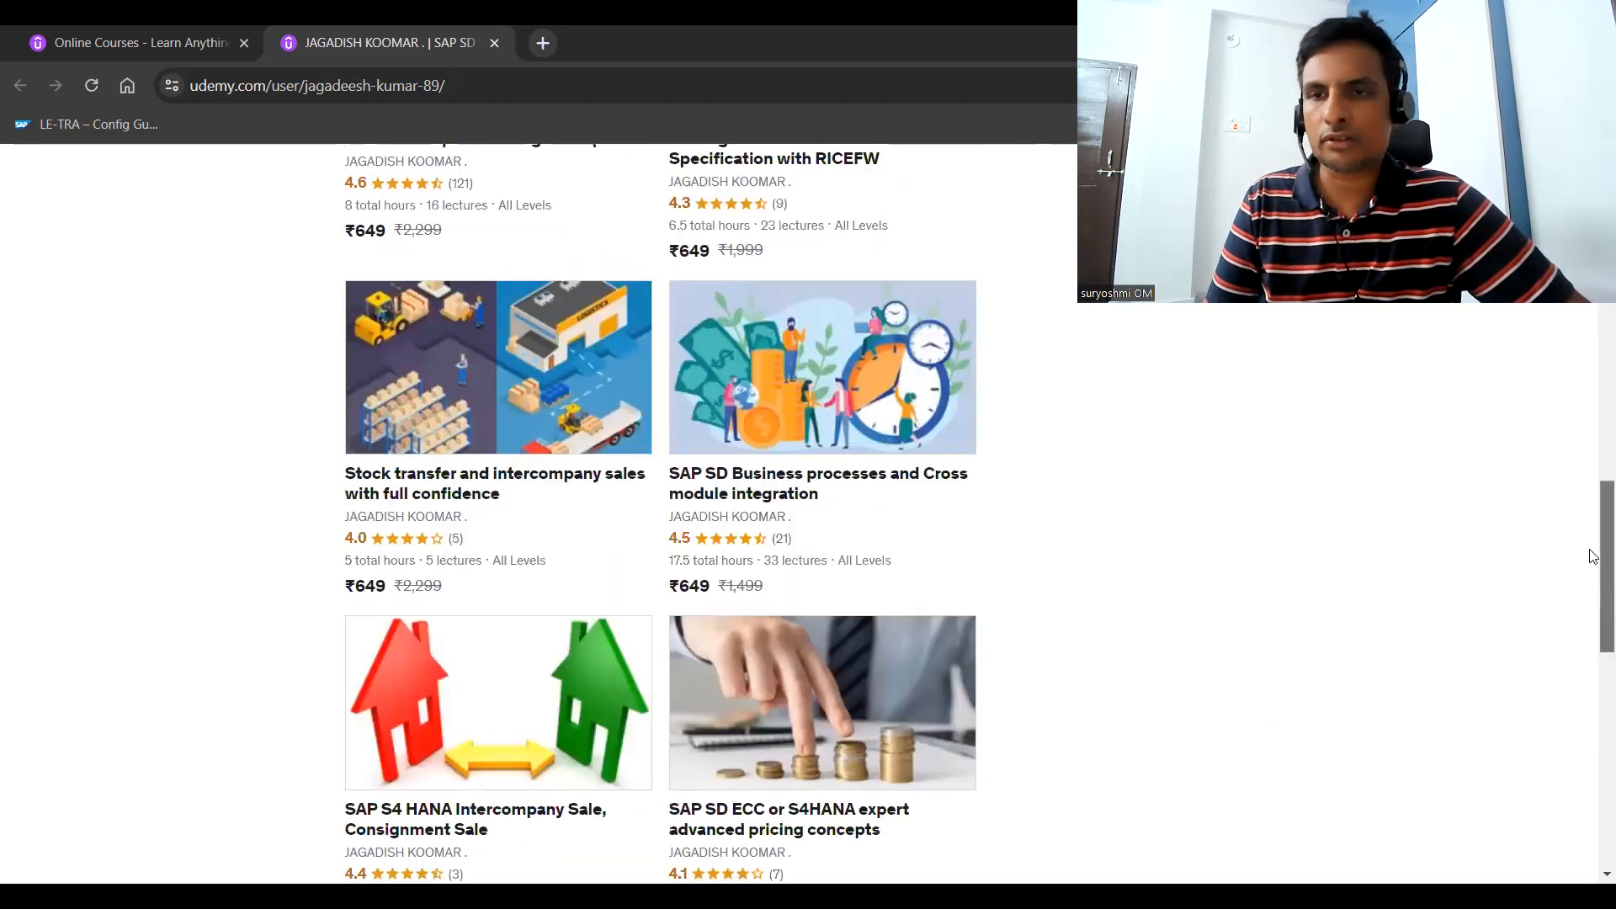
pyautogui.scroll(3)
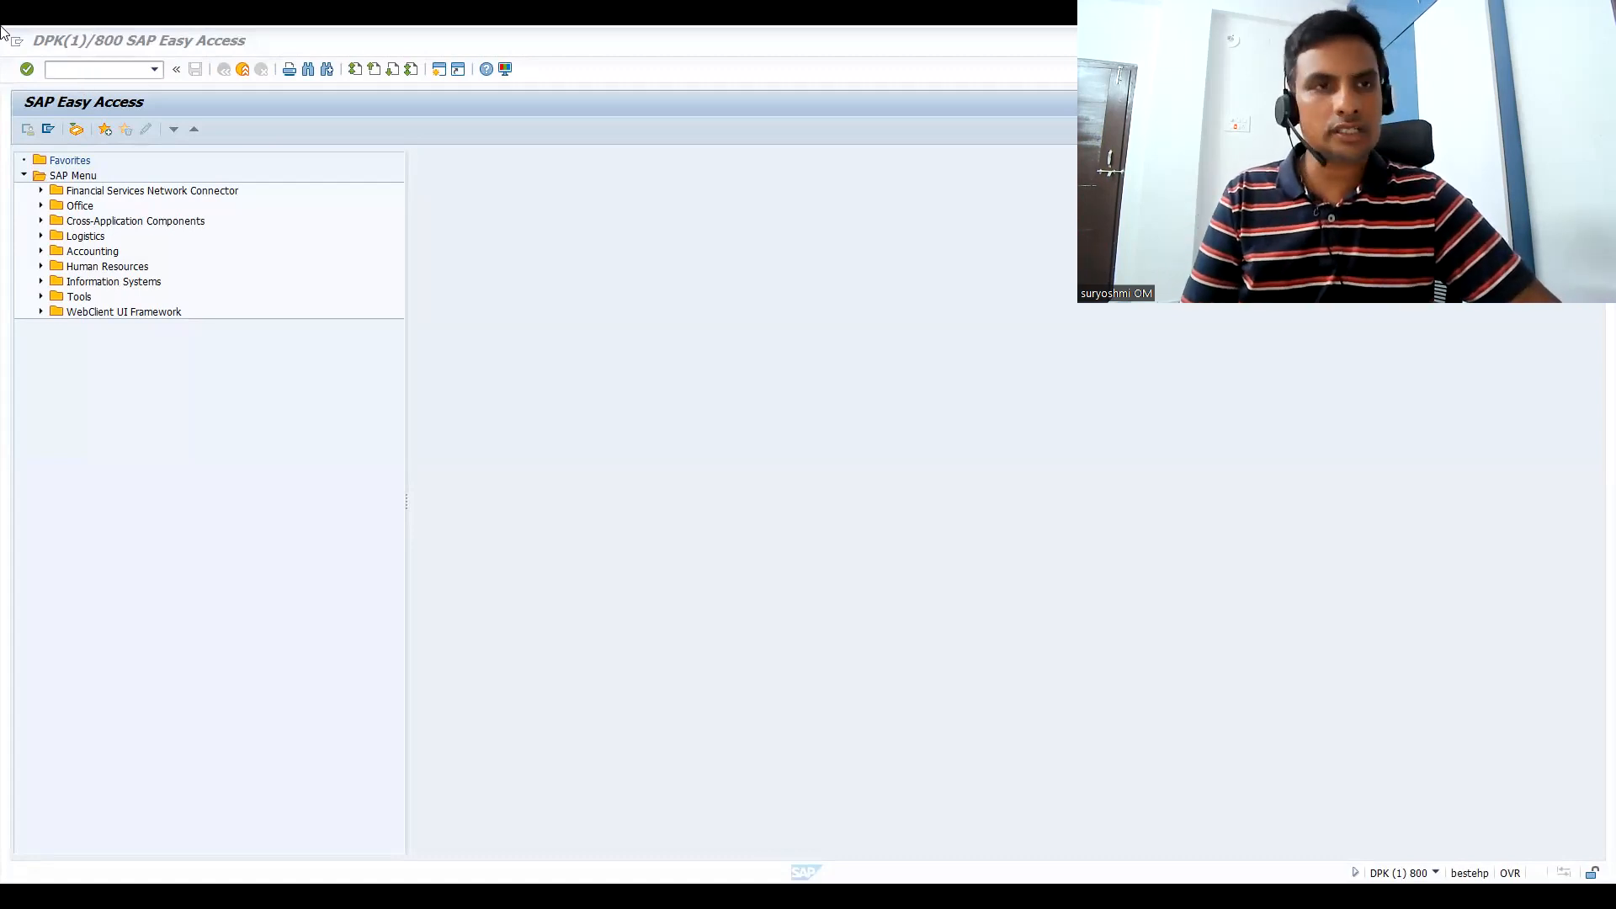
# Run transaction SE09 to reach the Transport Organizer.
pyautogui.write('s')
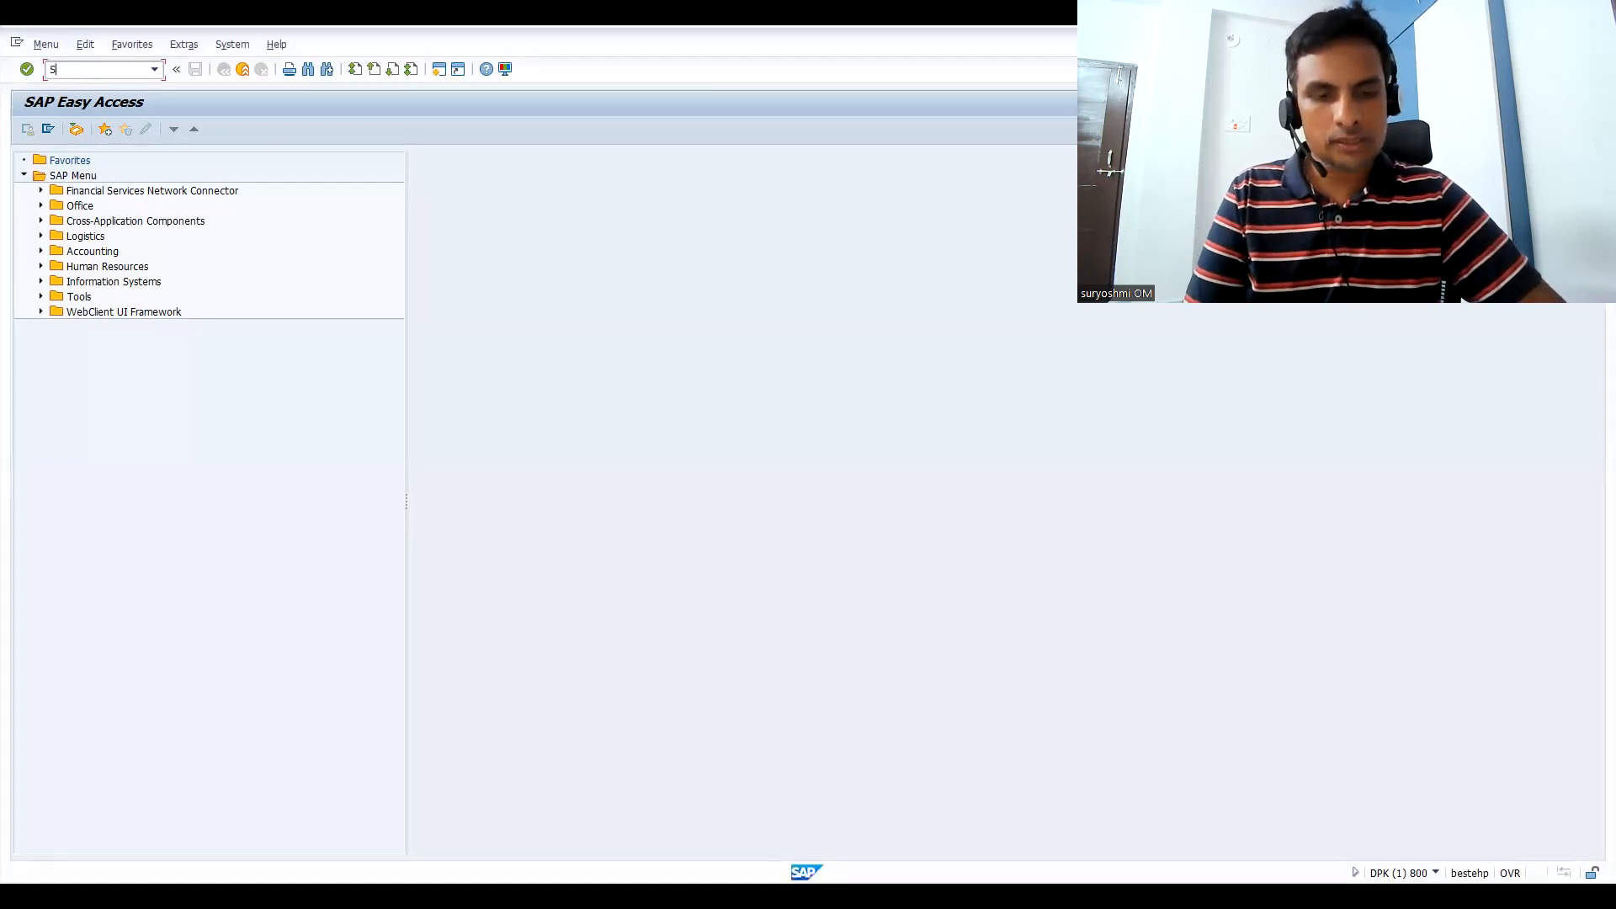
pyautogui.write('SE09')
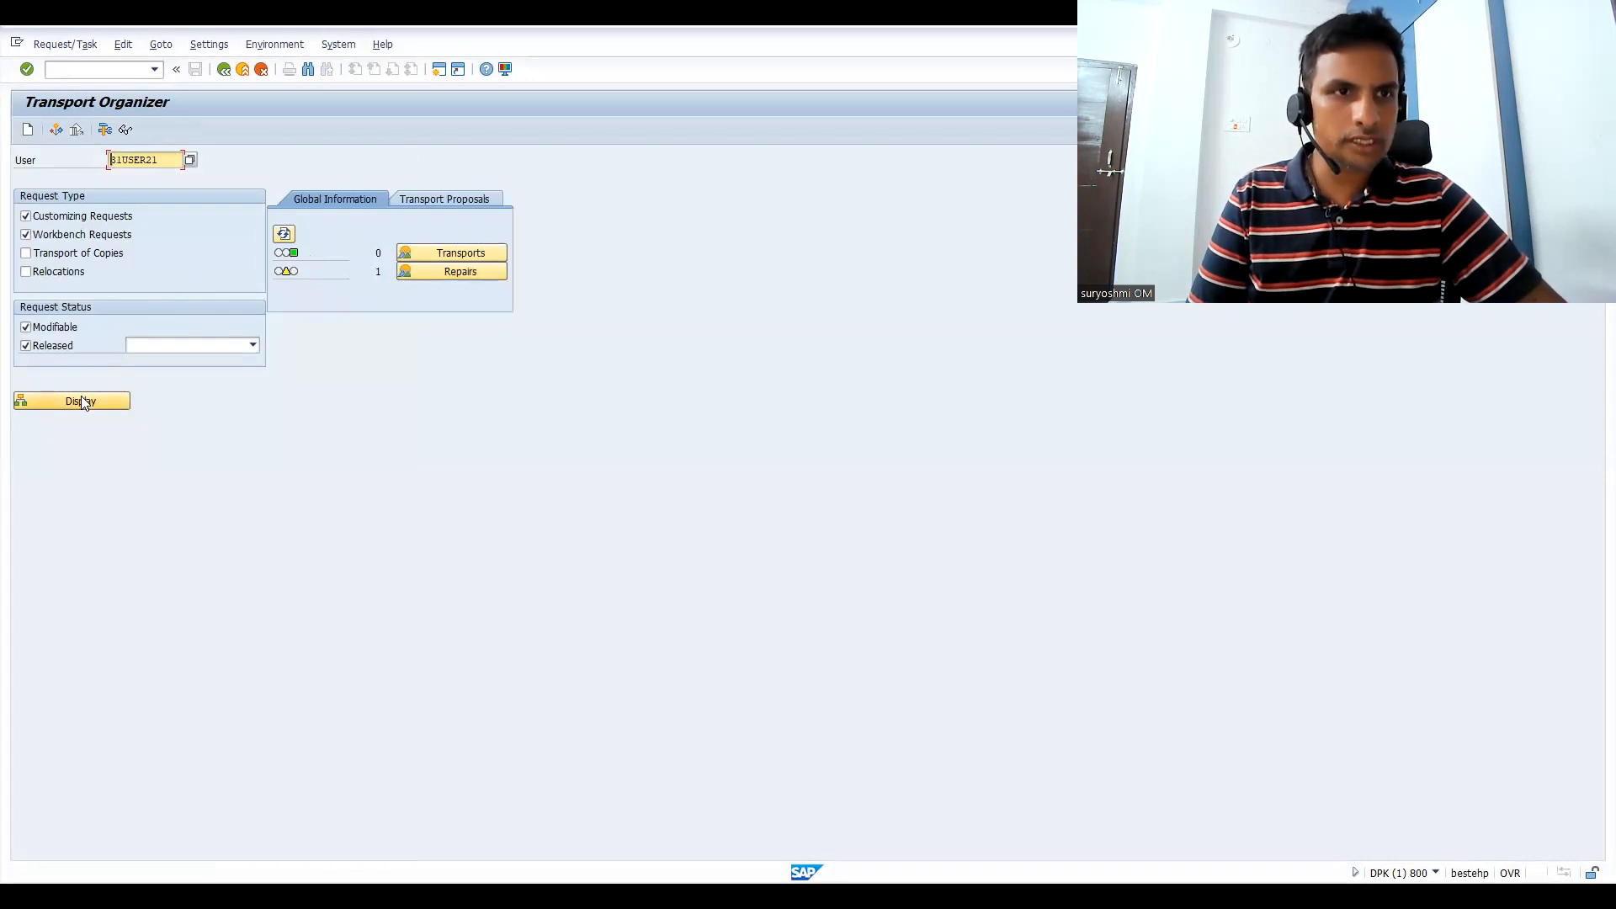
# Display the user's modifiable workbench and customizing requests.
pyautogui.click(70, 401)
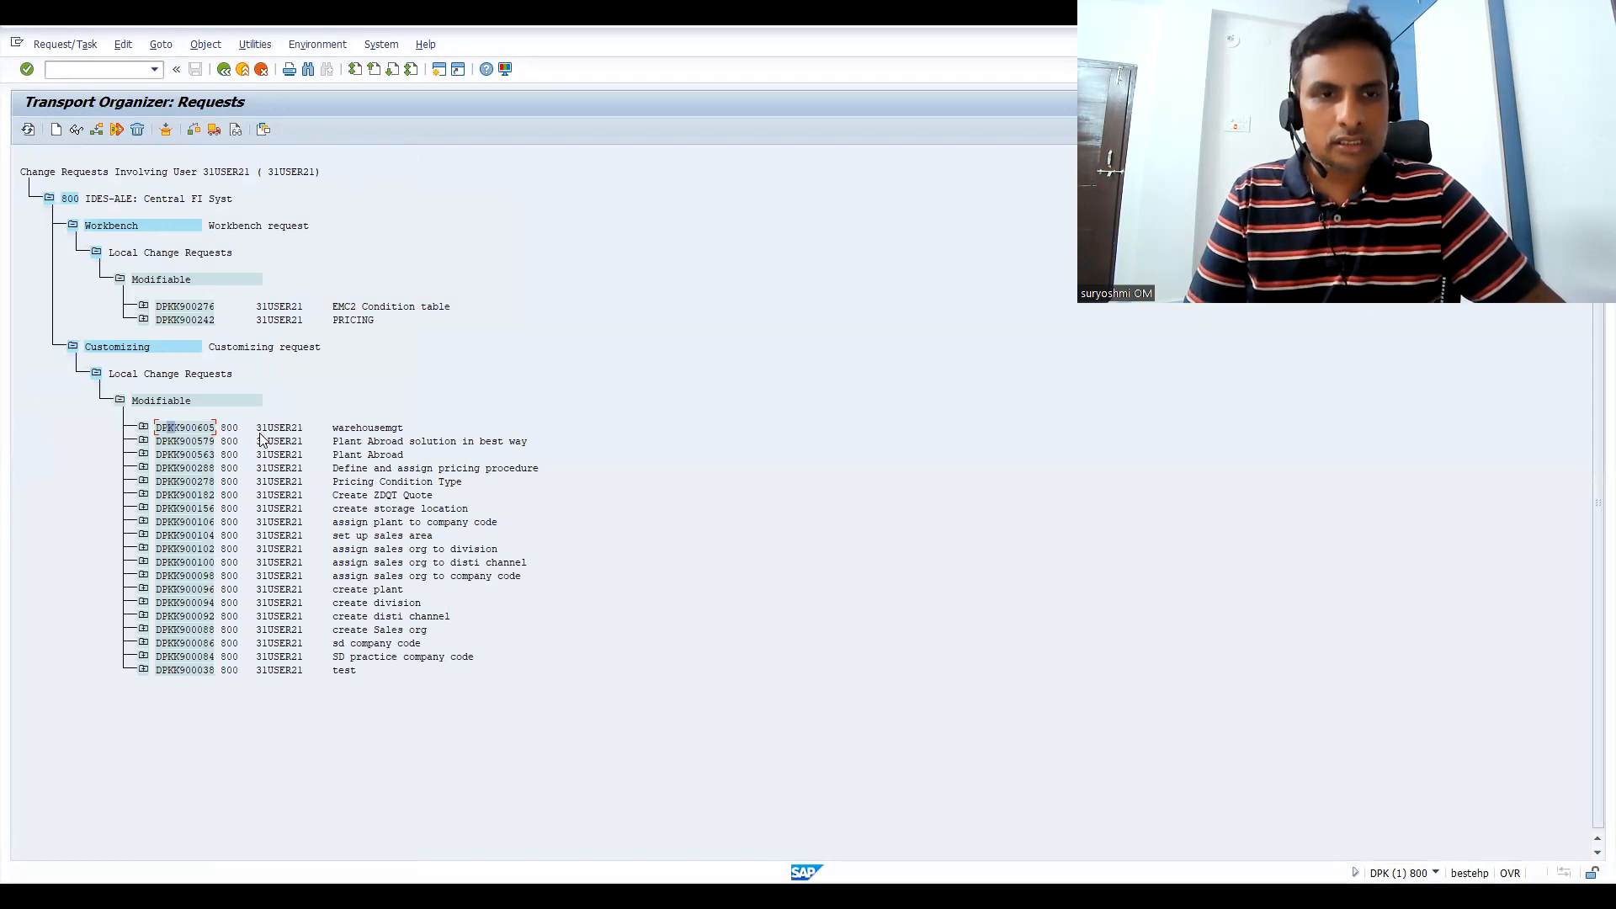
pyautogui.moveTo(296, 441)
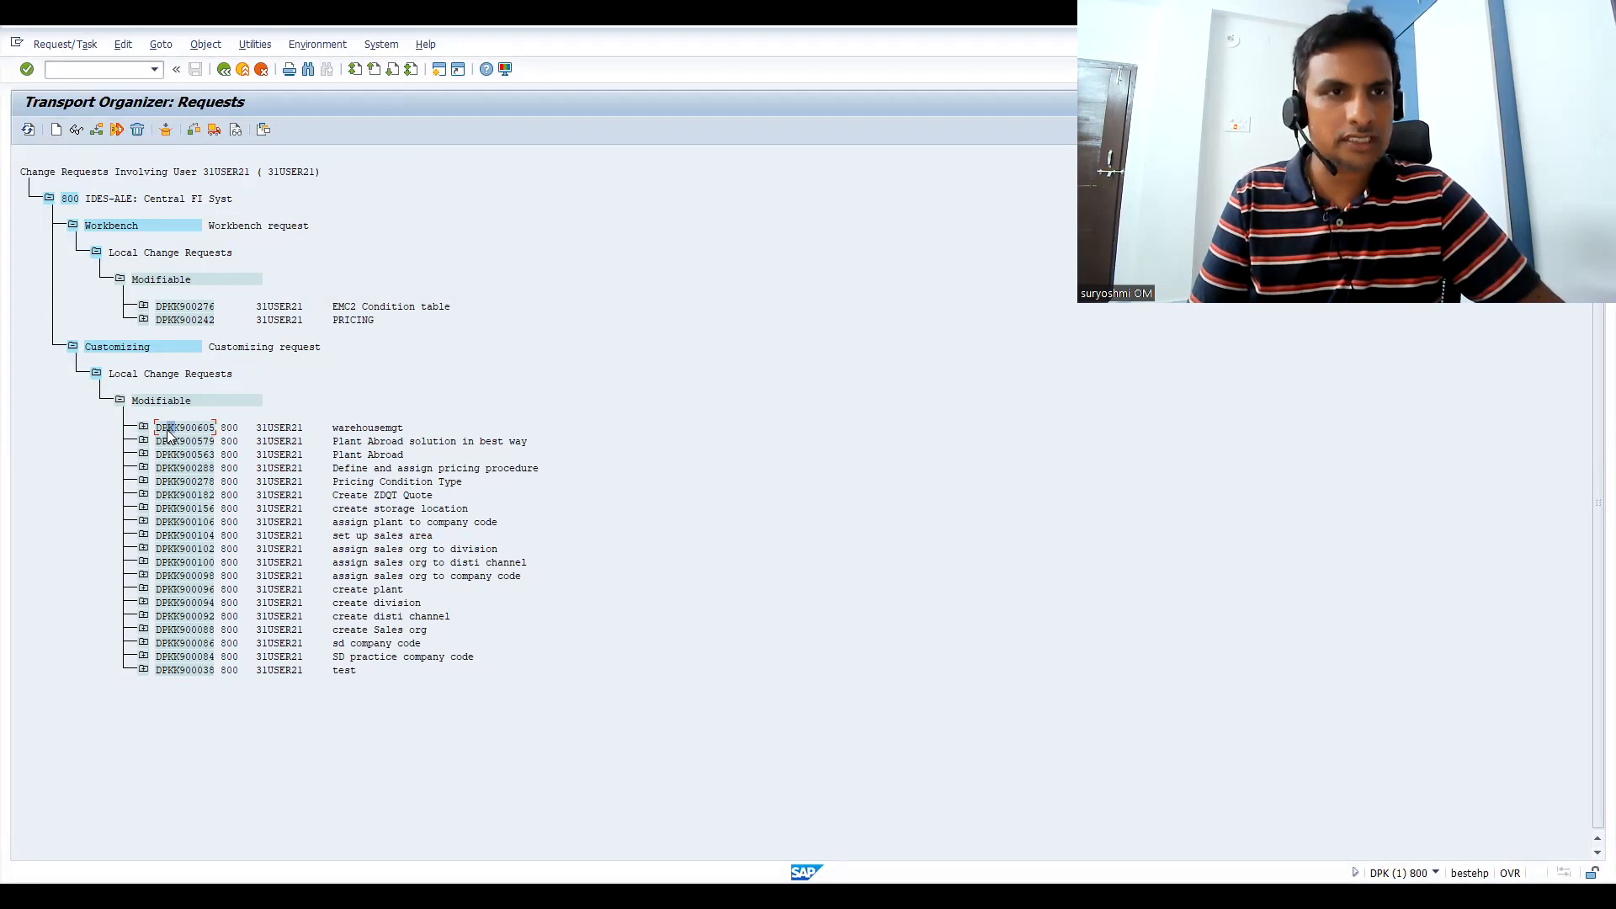
pyautogui.moveTo(116, 130)
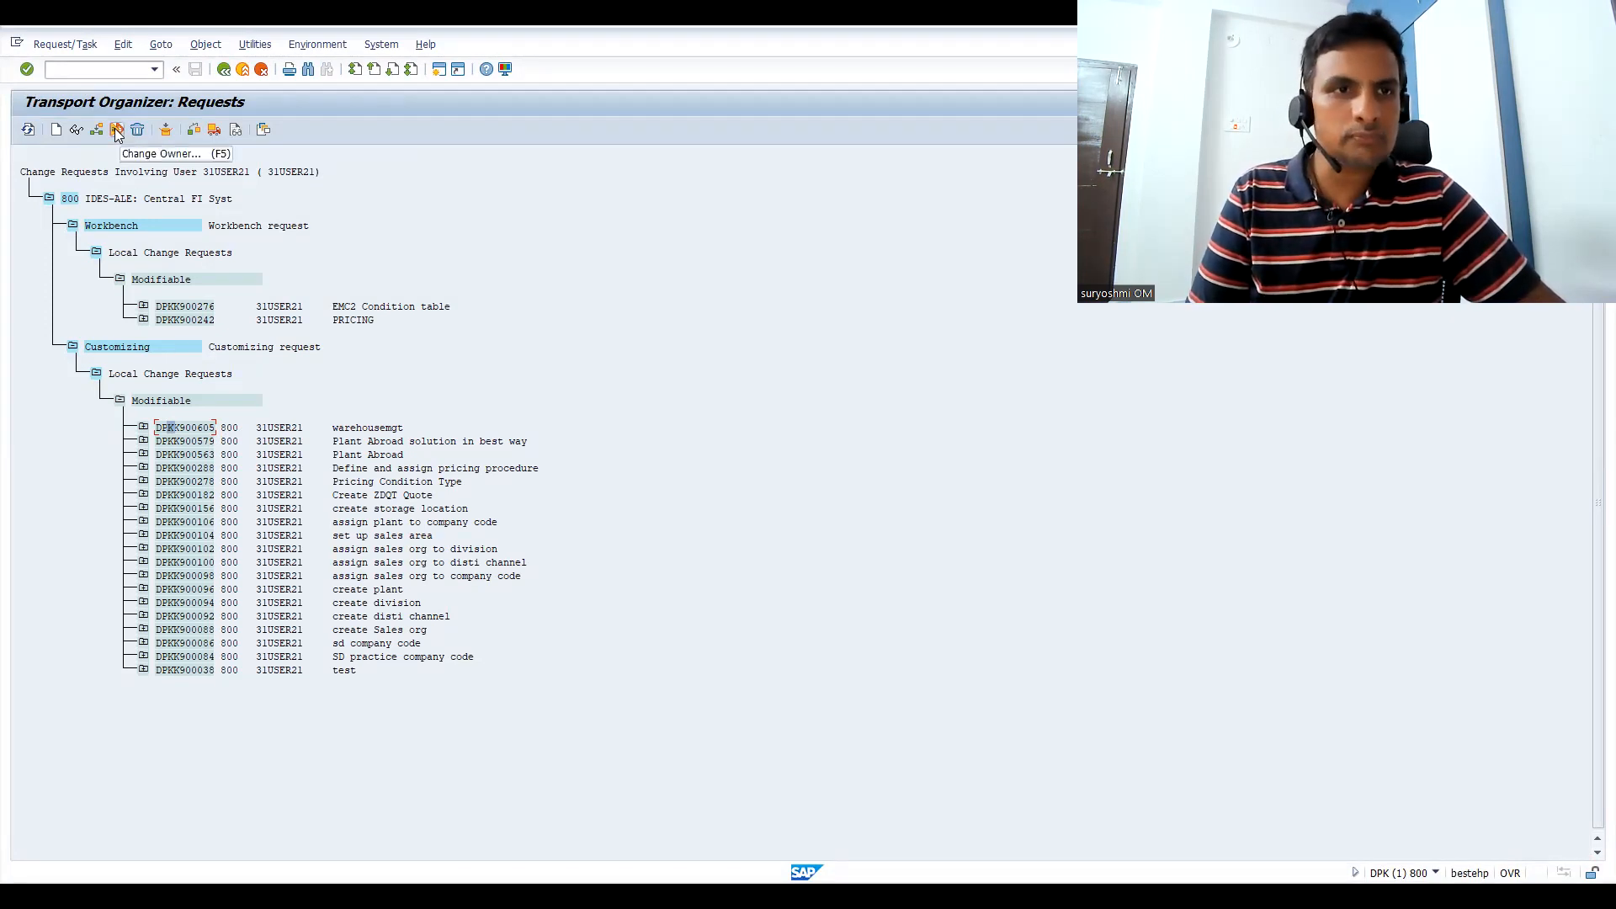
# Change the warehousemgt request's owner to a user picked via F4 search help and confirm.
pyautogui.click(117, 129)
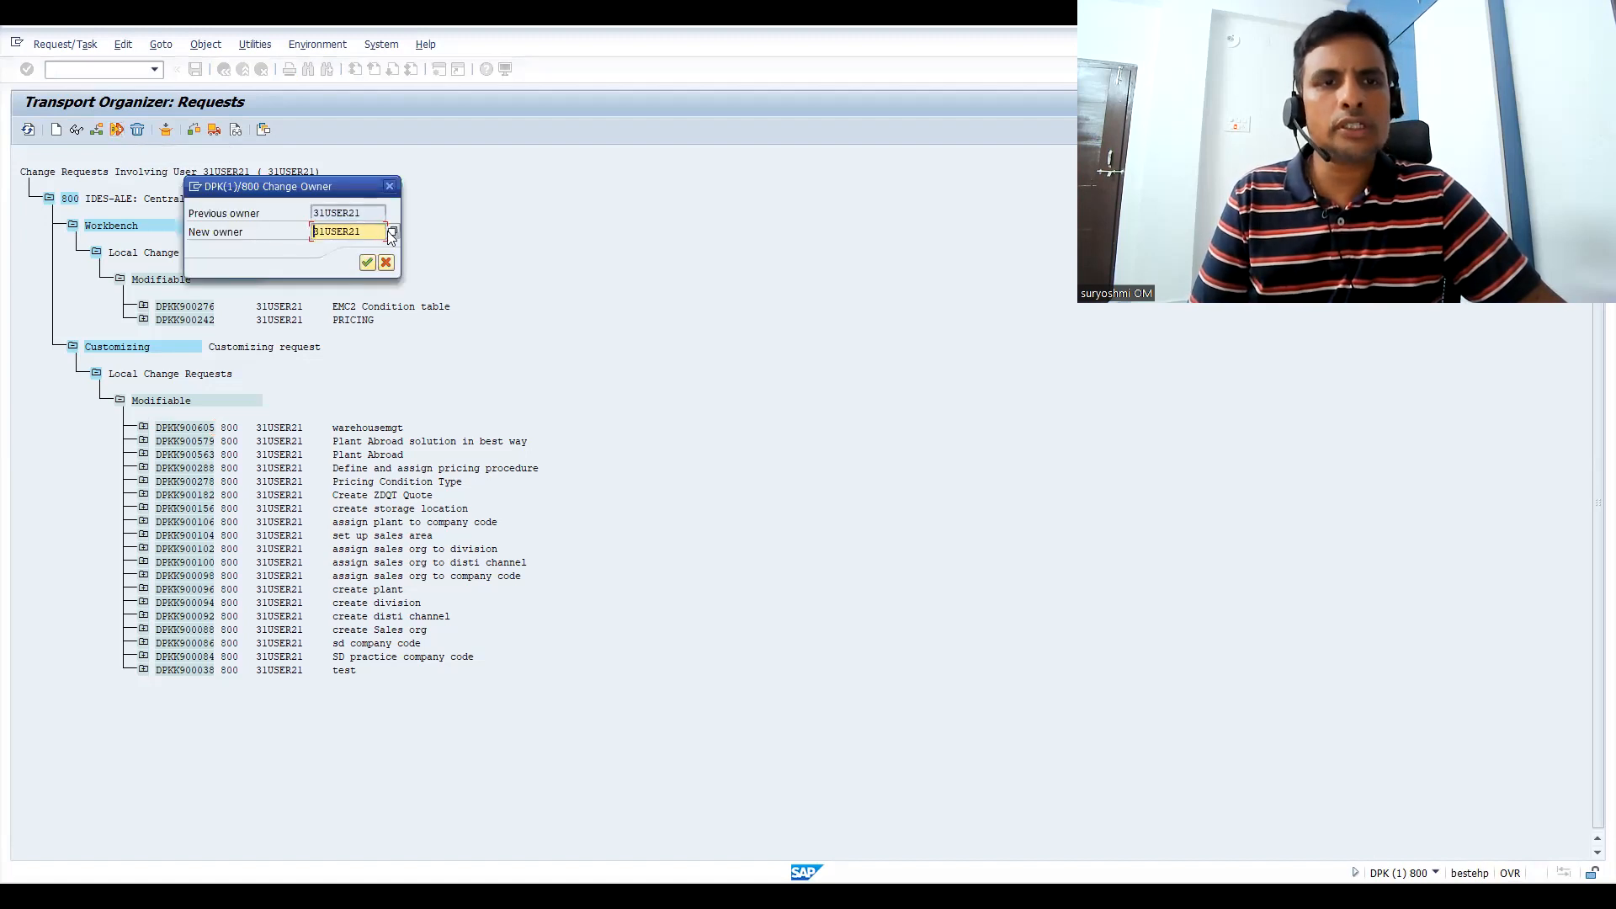
pyautogui.click(392, 231)
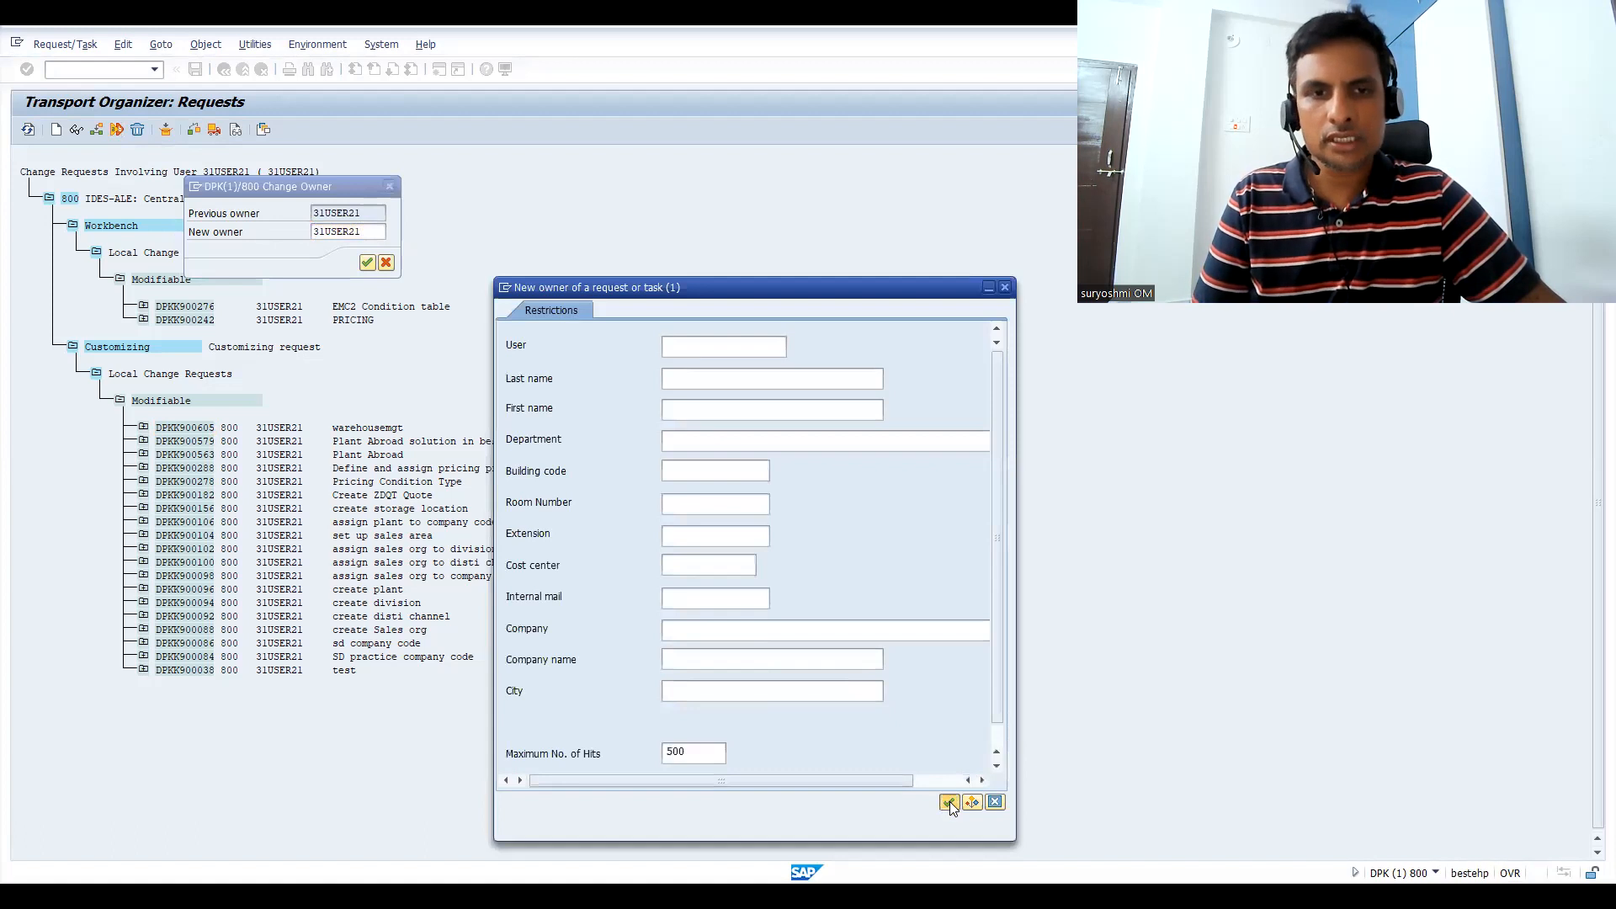
pyautogui.click(947, 802)
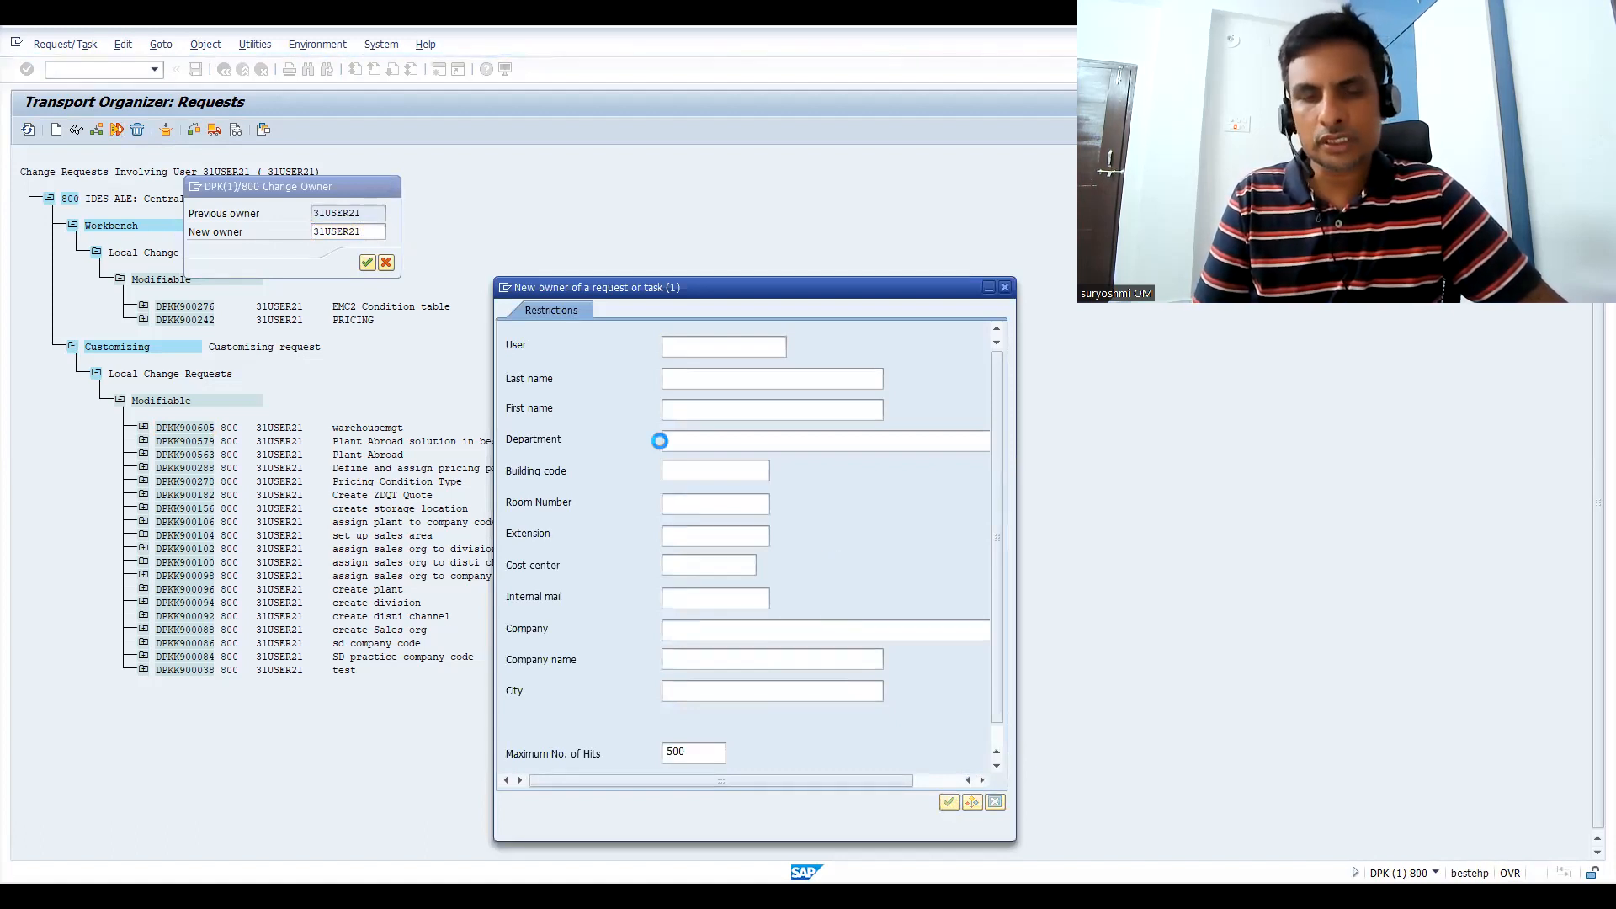
pyautogui.click(948, 802)
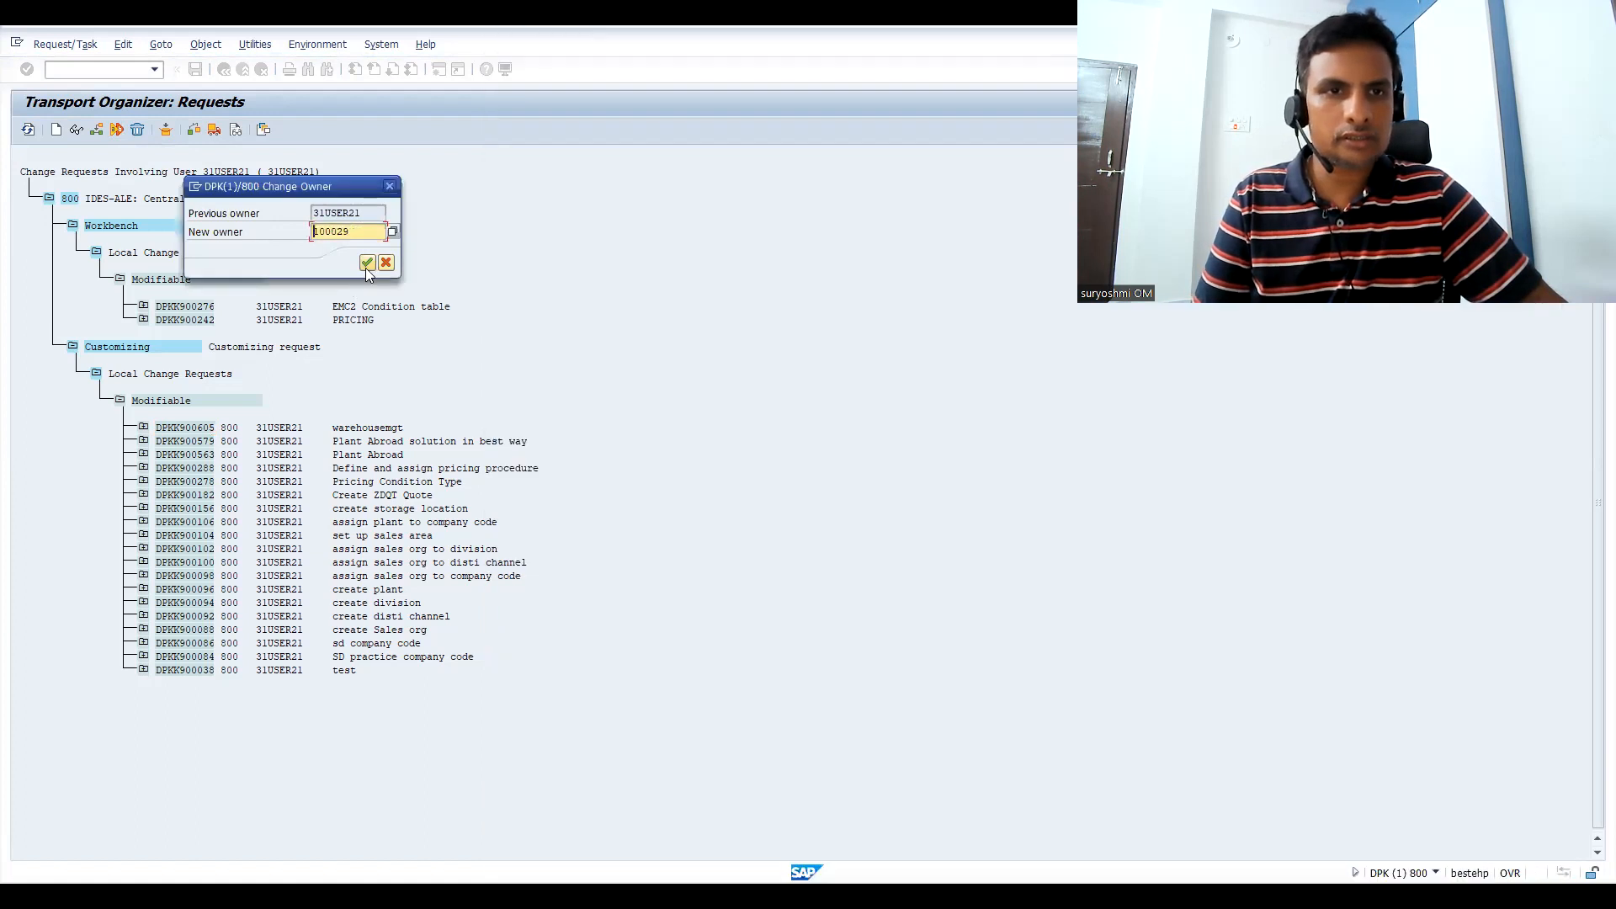
pyautogui.click(368, 263)
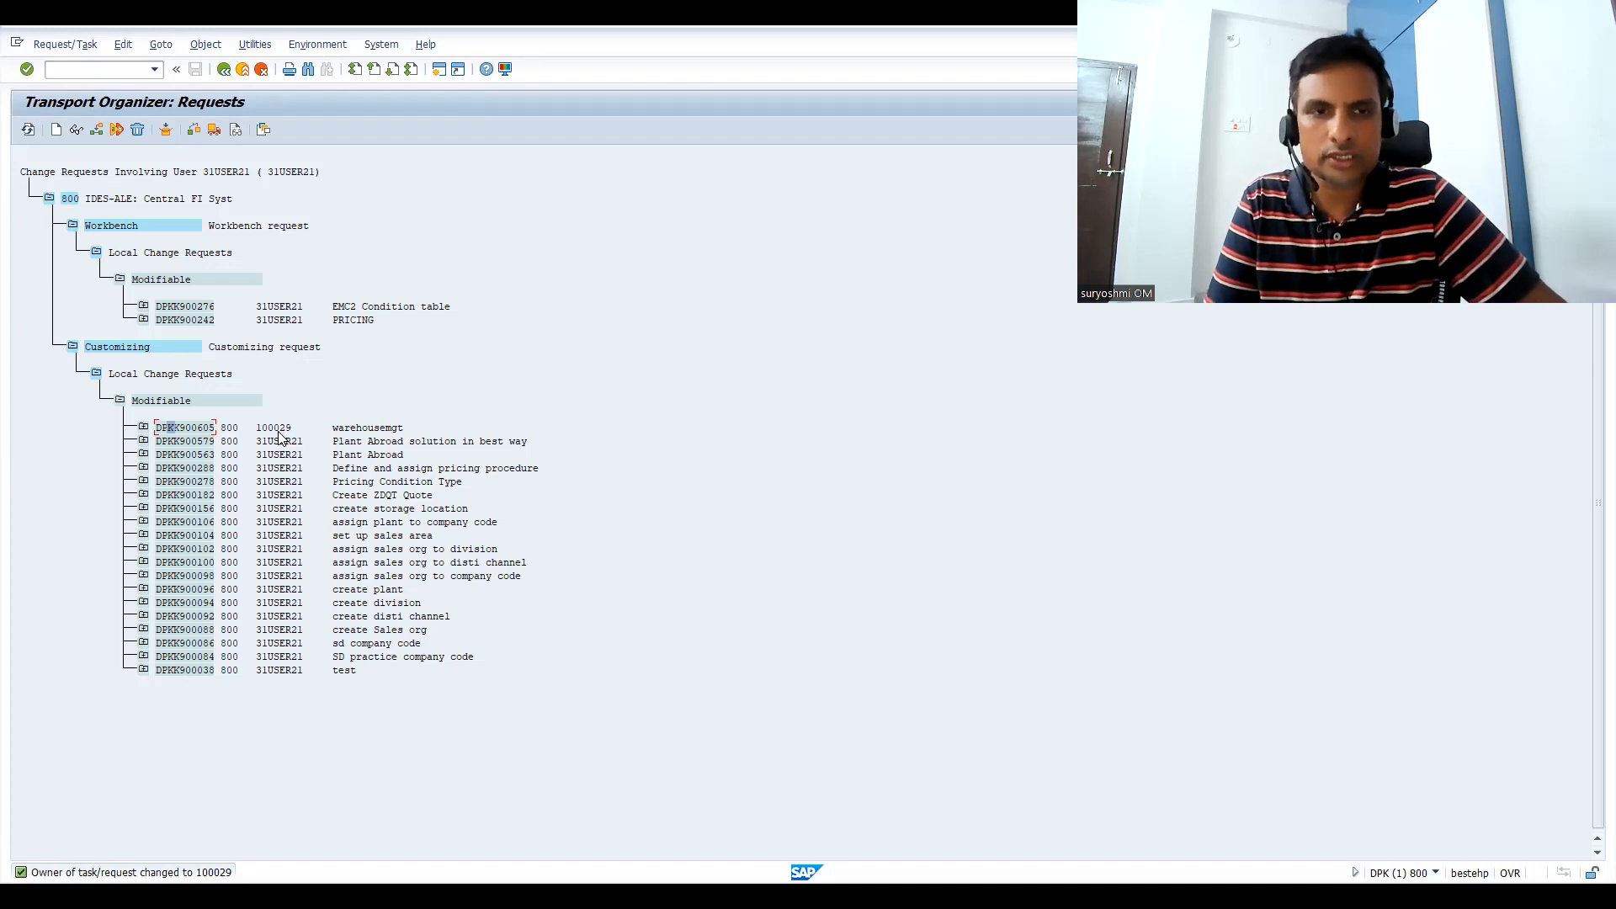
pyautogui.moveTo(301, 382)
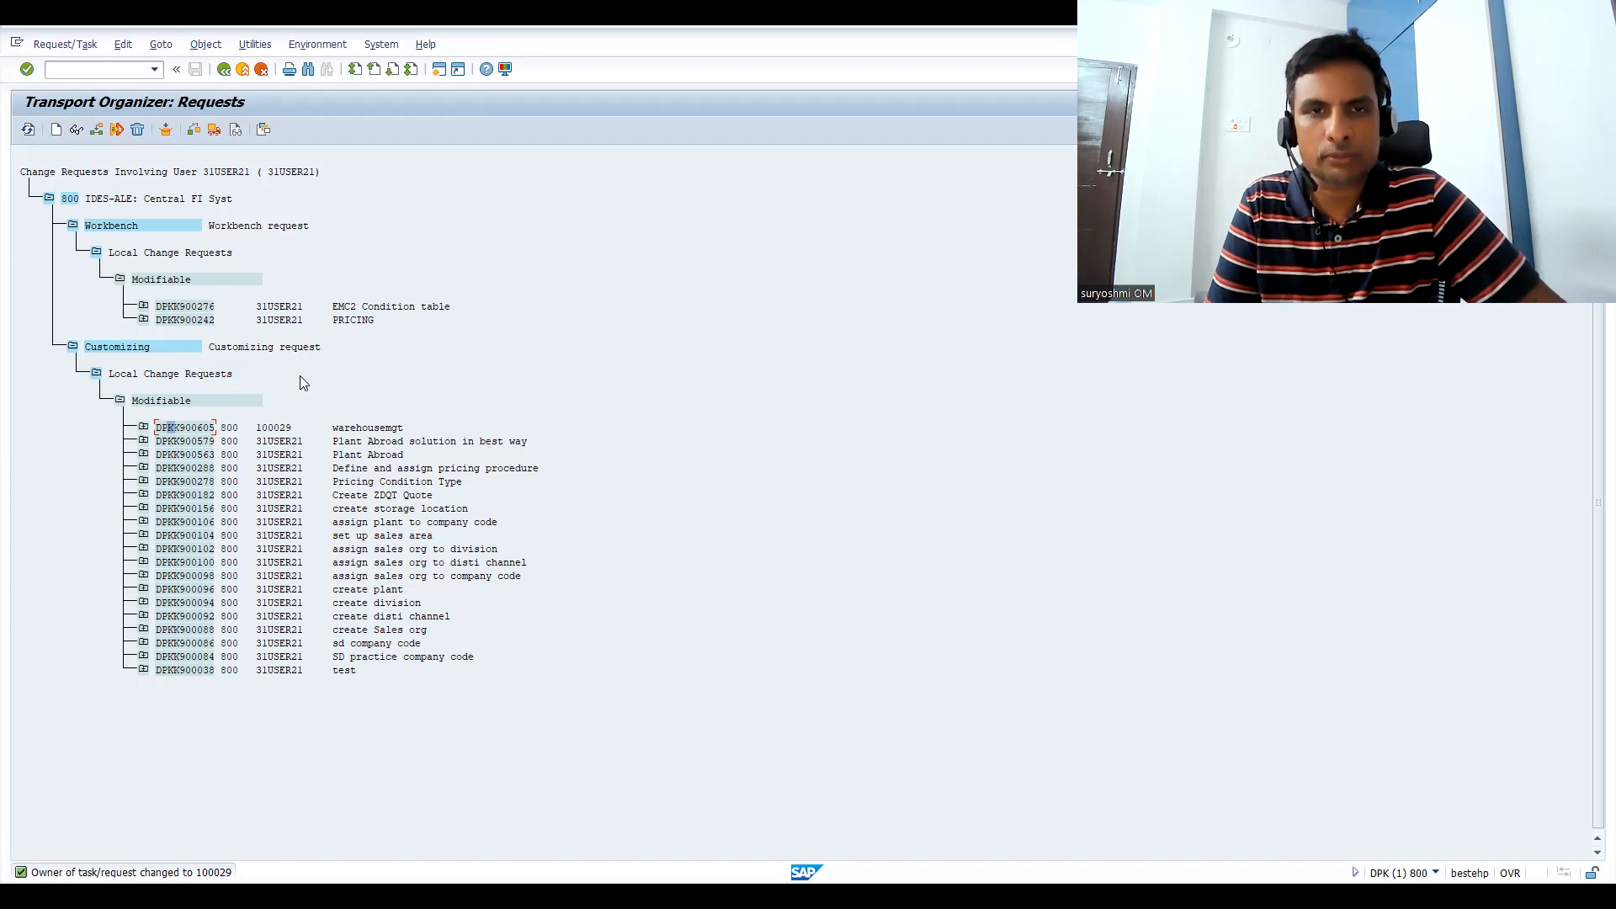
# Change the warehousemgt request's owner back to the original user and confirm.
pyautogui.click(273, 426)
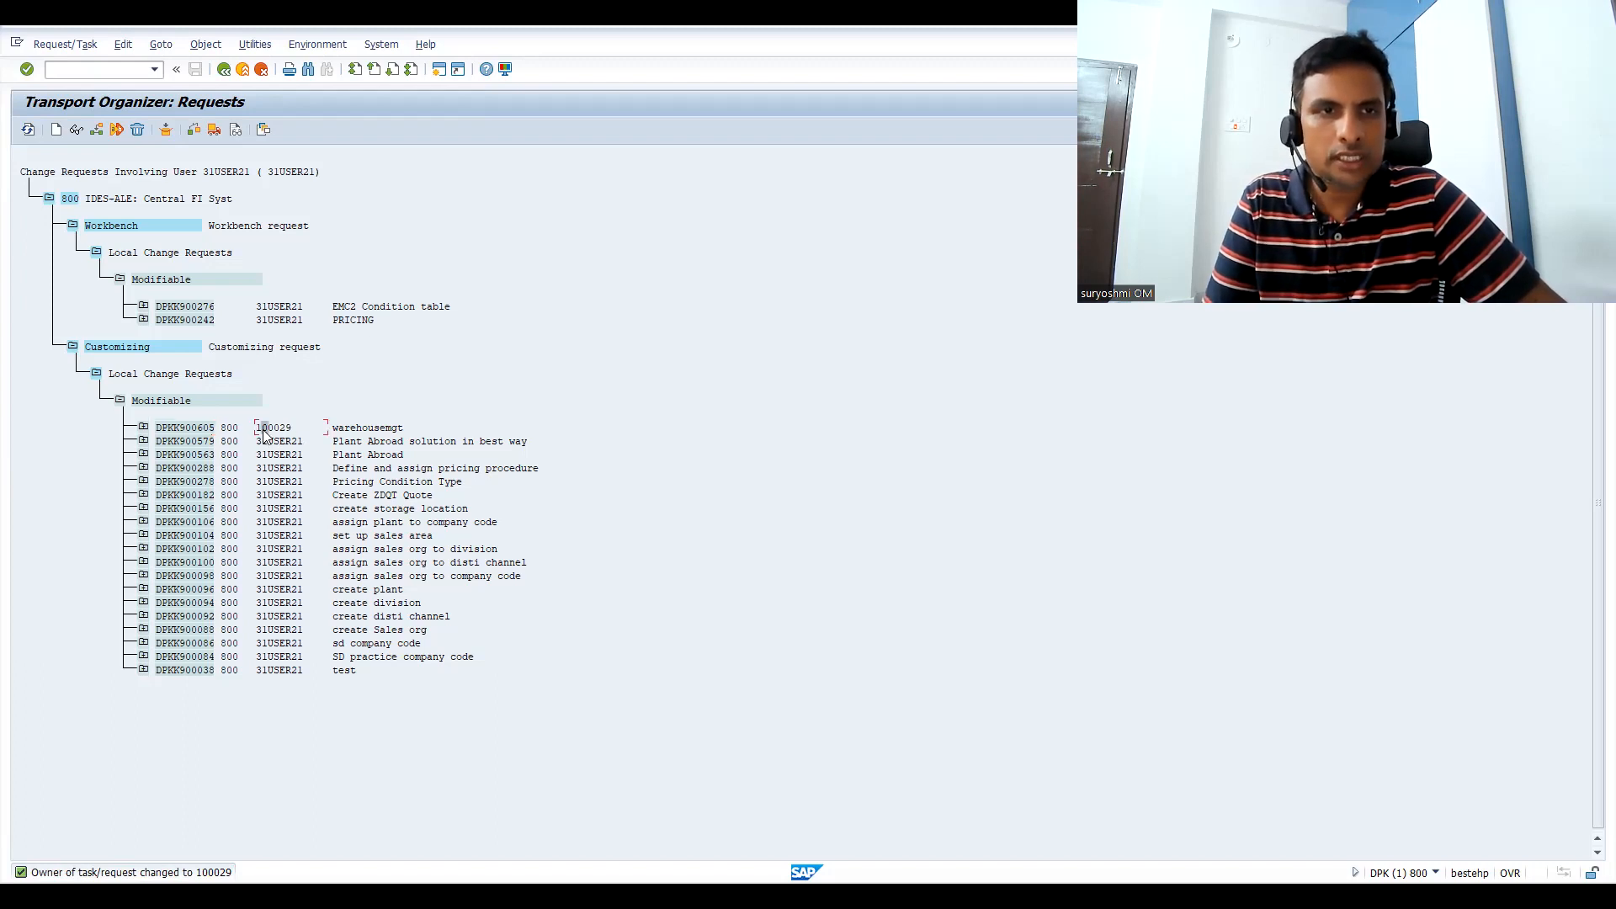
pyautogui.moveTo(118, 148)
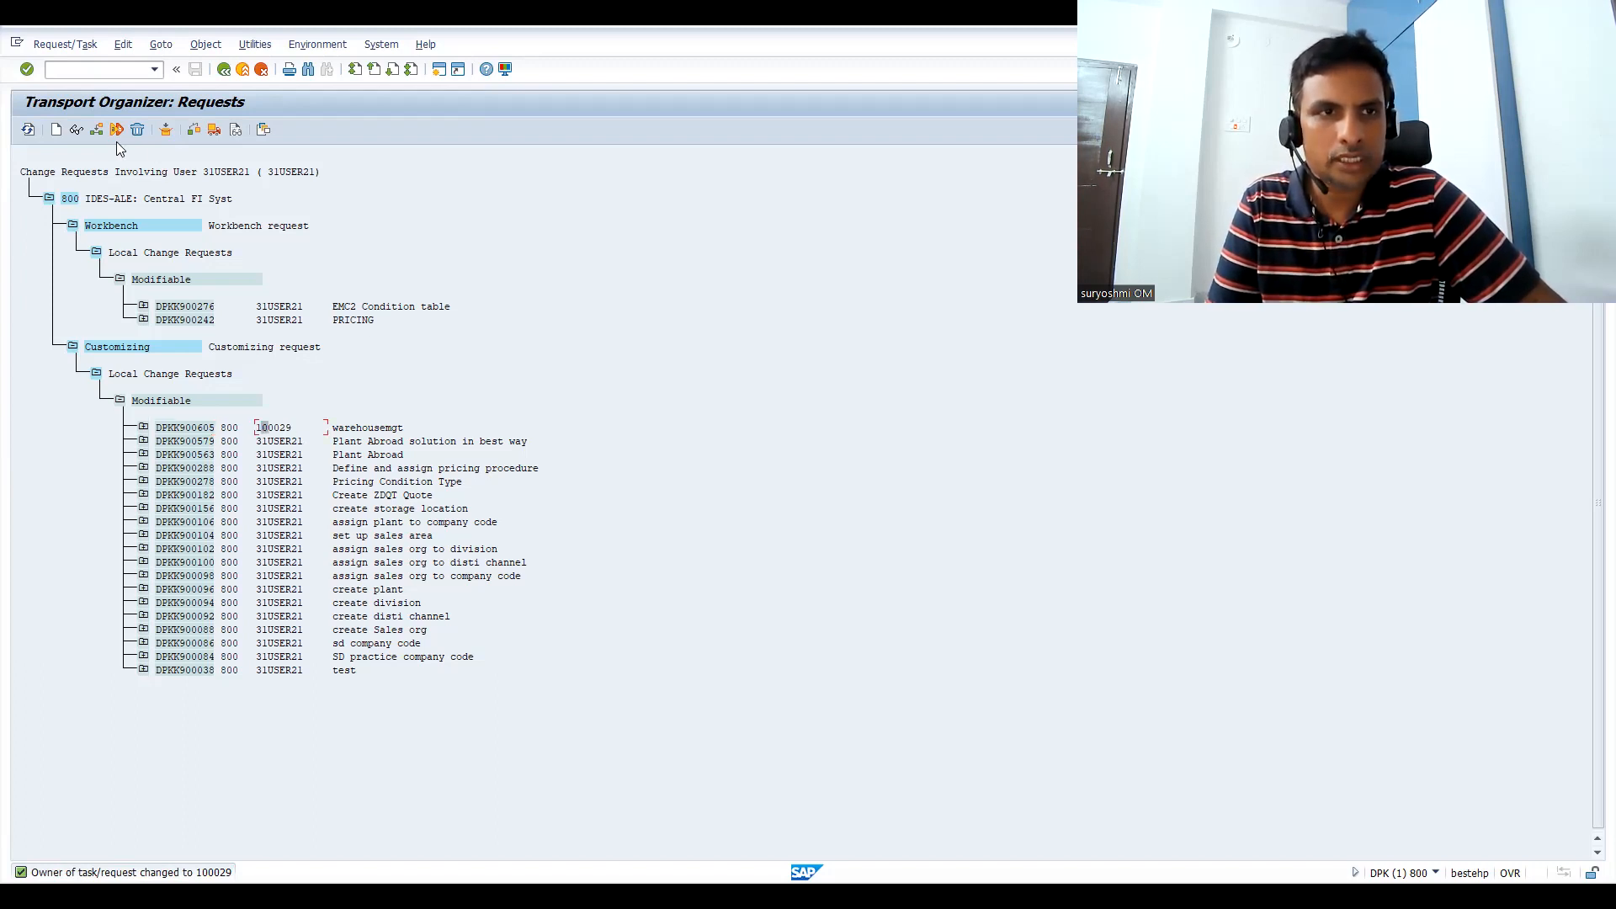
pyautogui.click(163, 130)
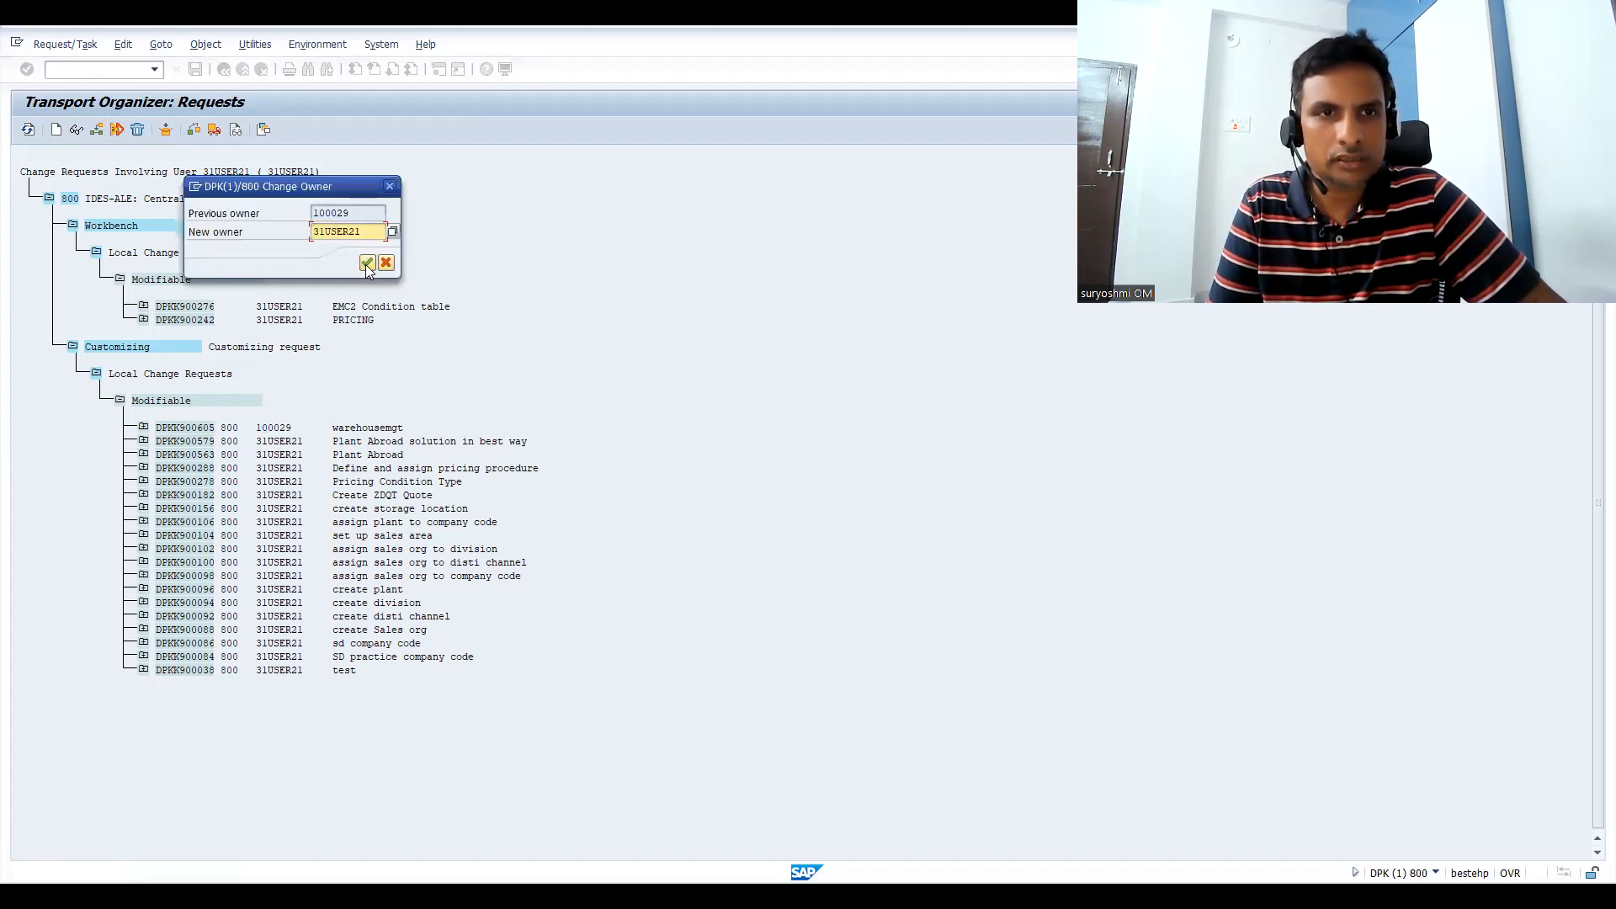
pyautogui.click(369, 263)
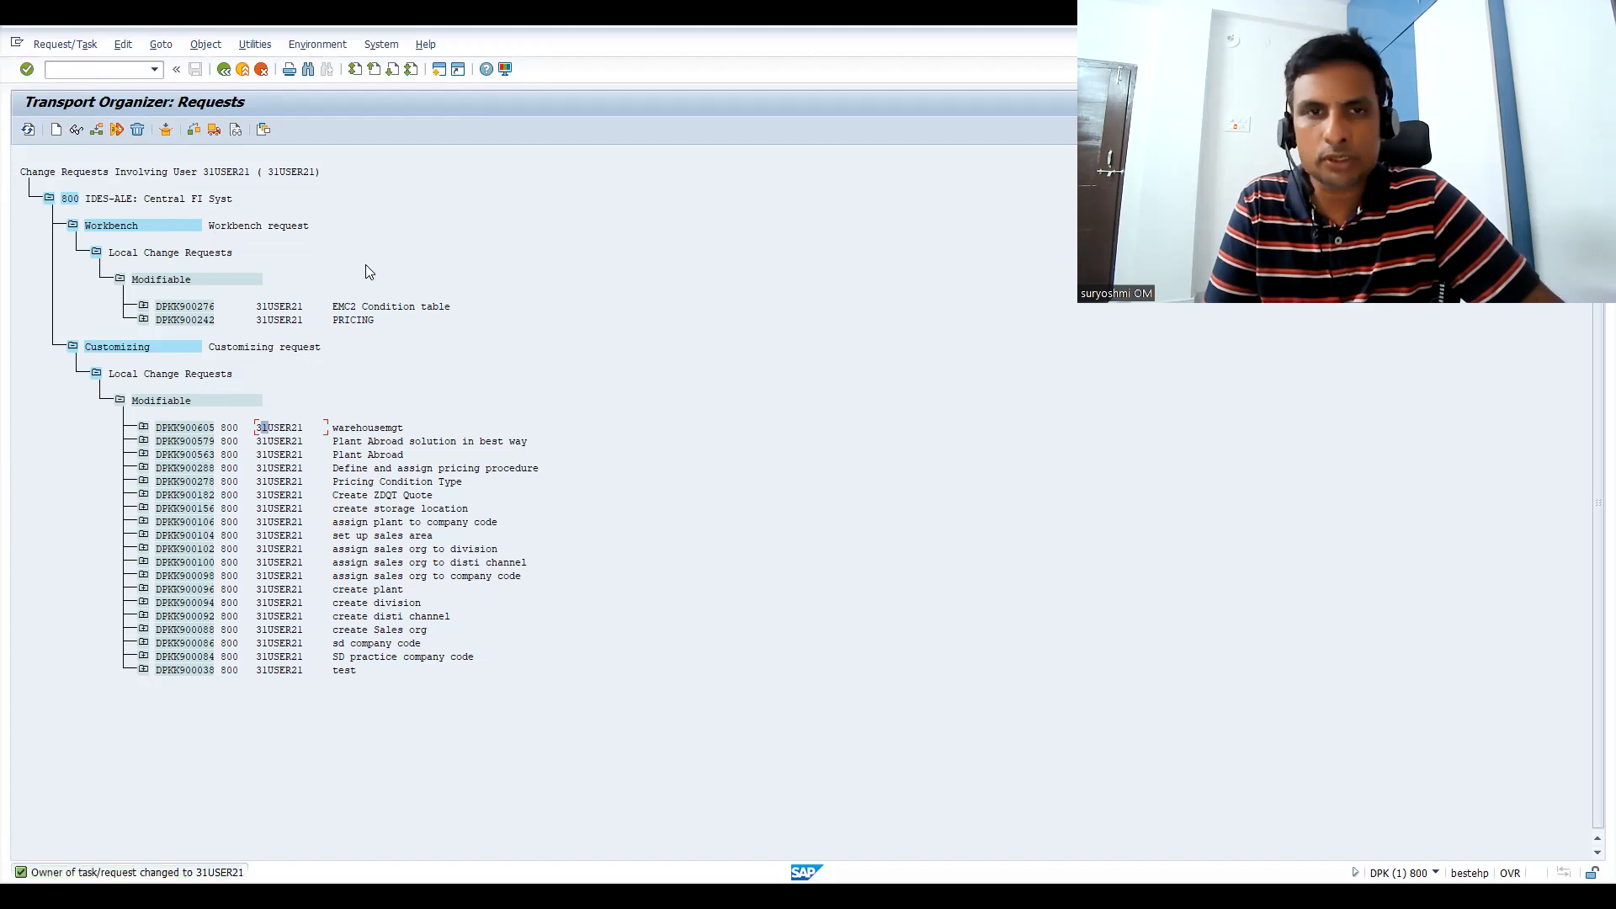